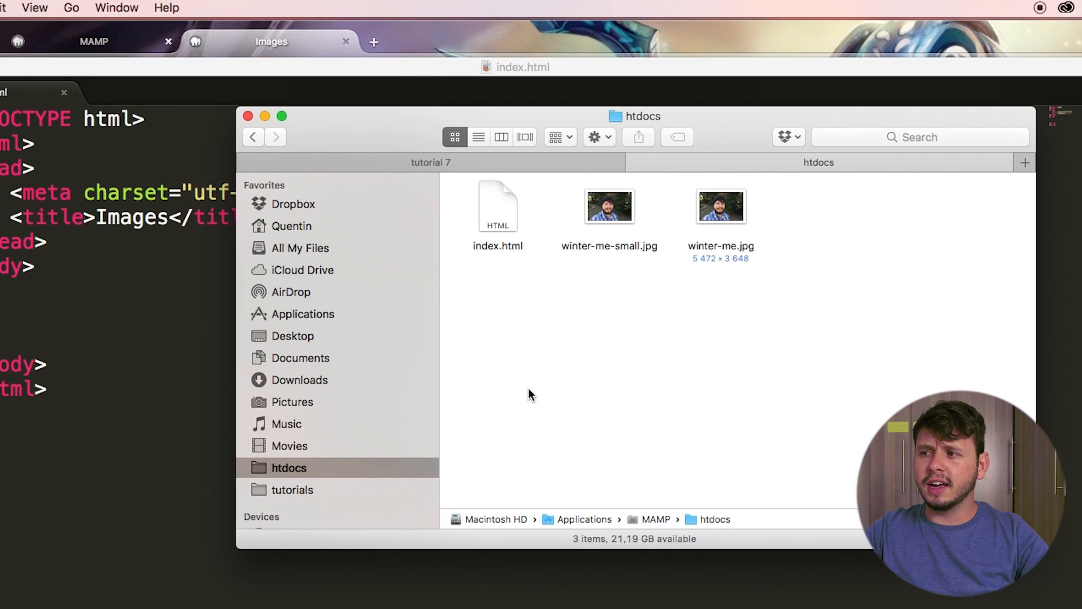
mouse_move(918, 374)
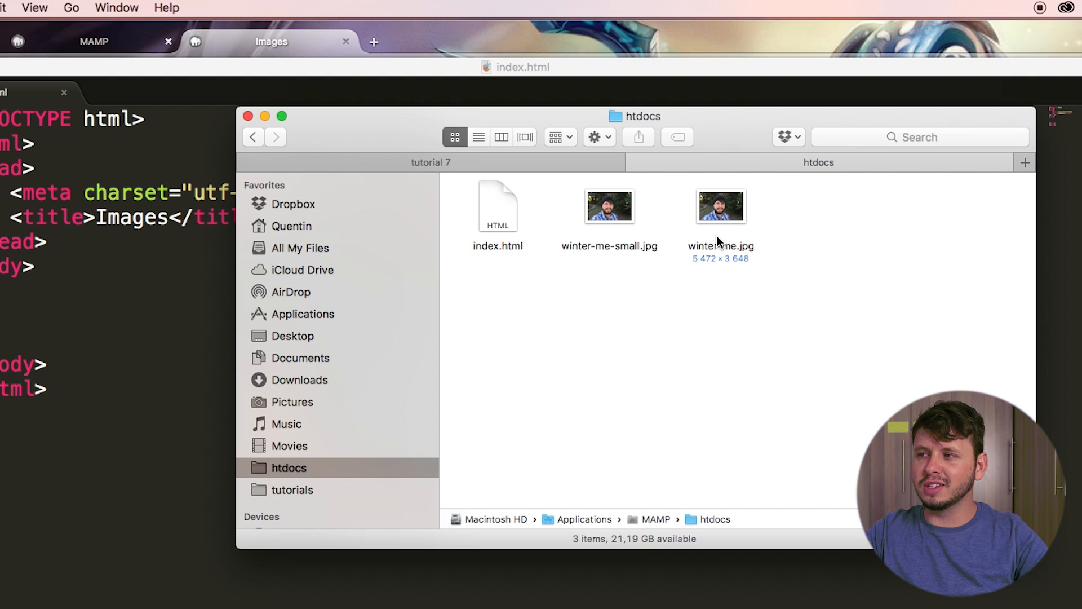
mouse_move(619, 264)
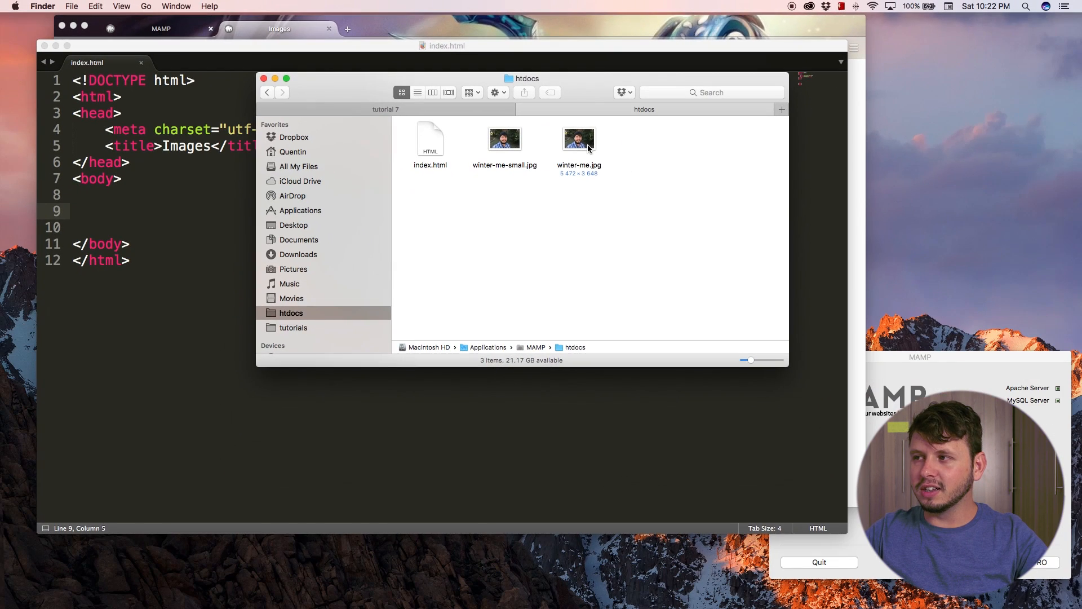
View the full-size winter-me.jpg photo from the htdocs folder in Preview
left_click(578, 139)
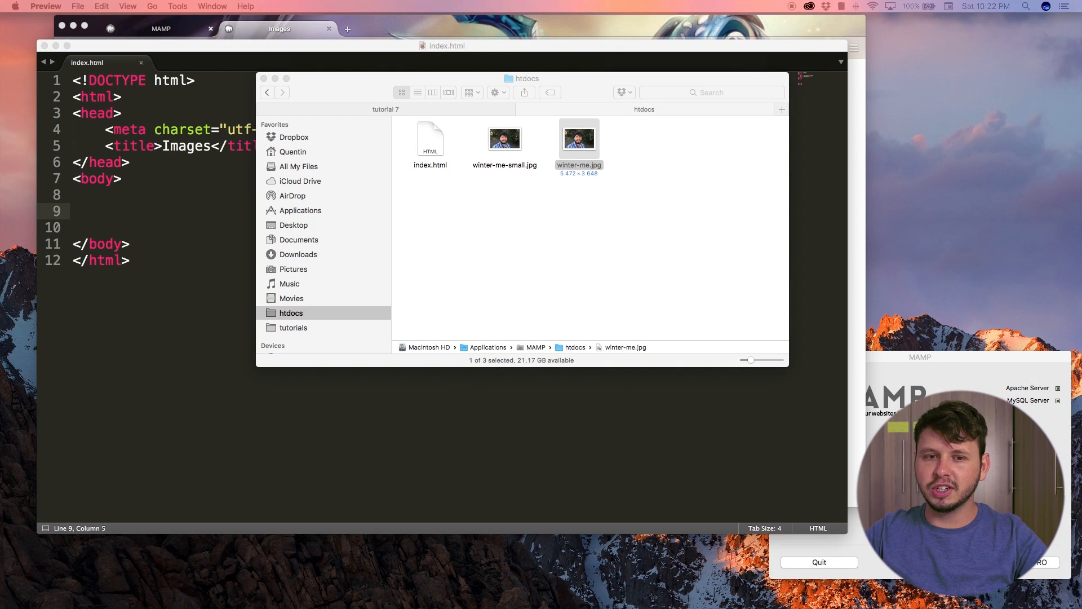
double_click(578, 137)
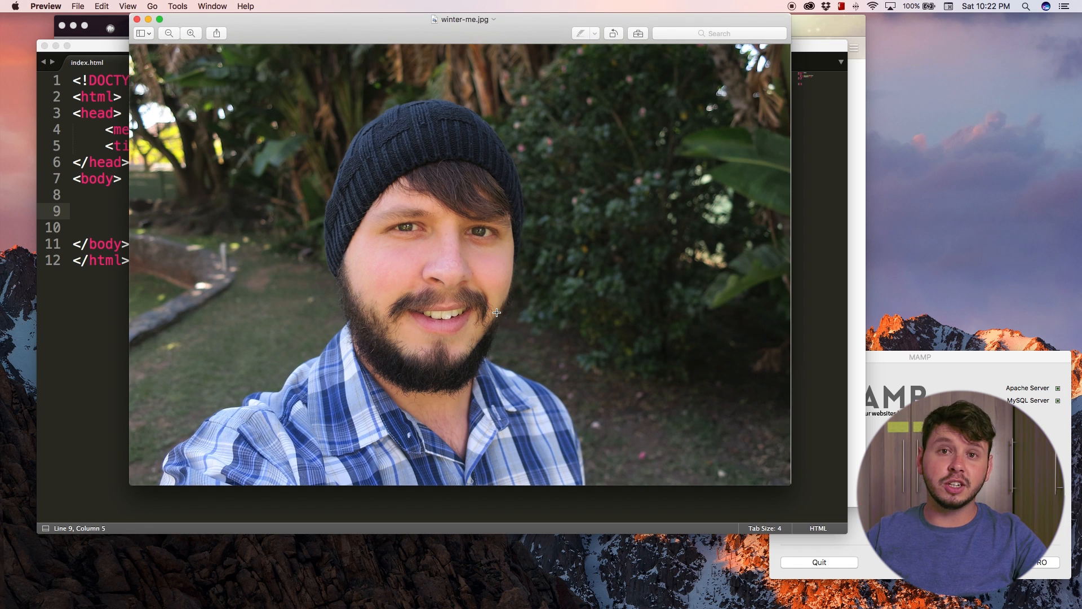
mouse_move(447, 275)
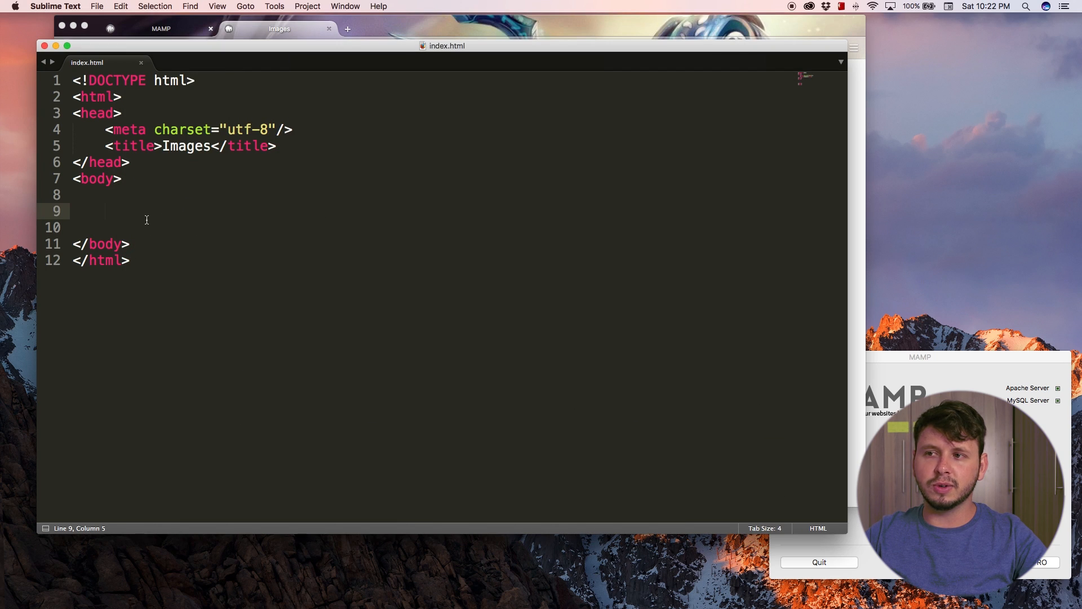
mouse_move(242, 155)
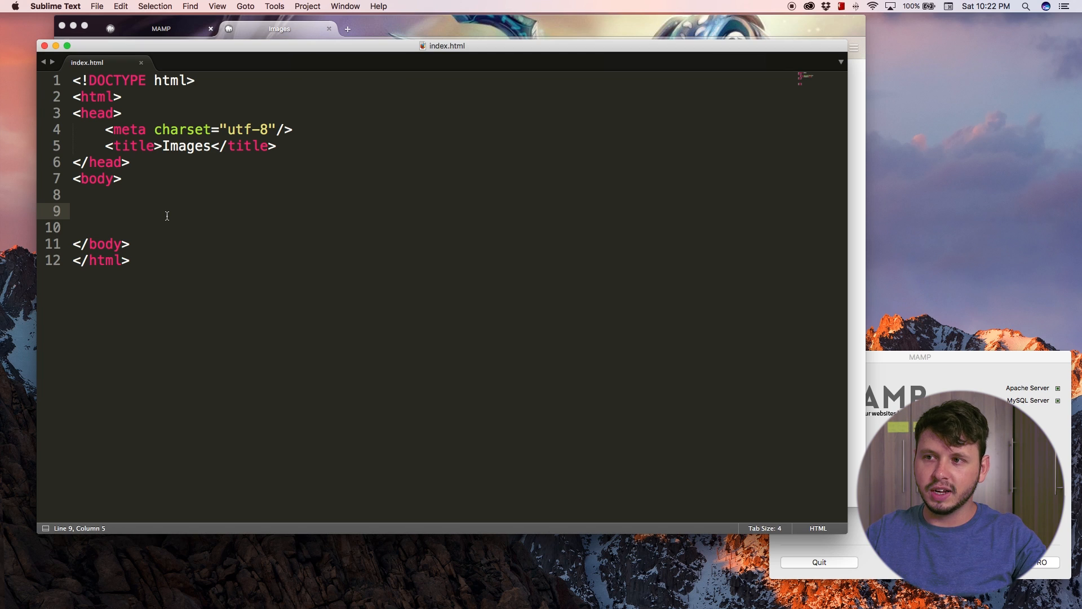
Add an img tag with an empty src attribute on line 9 using the img autocomplete
type("<")
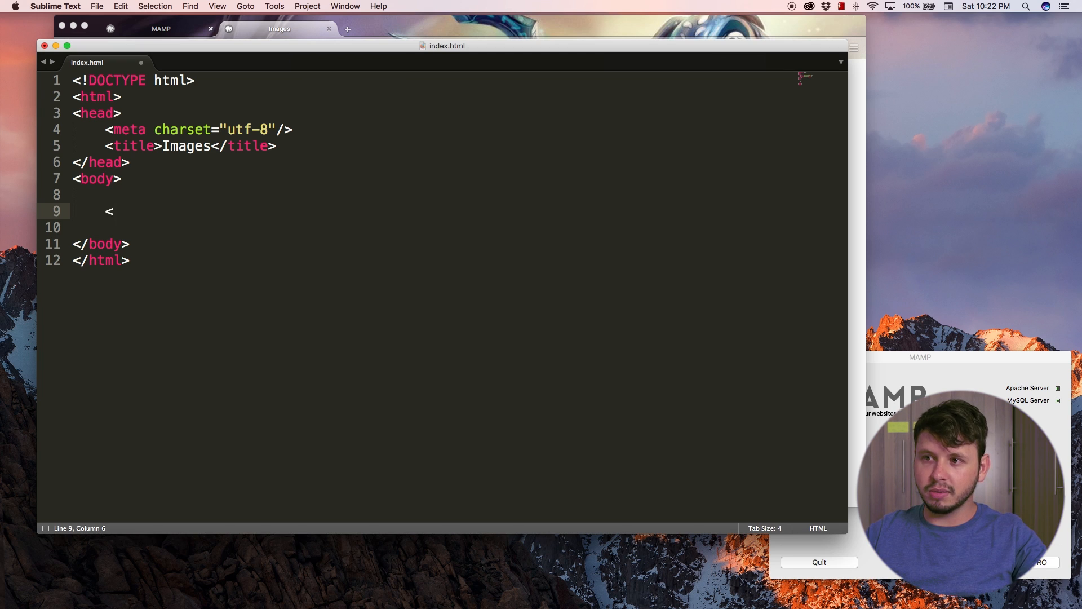
type("img")
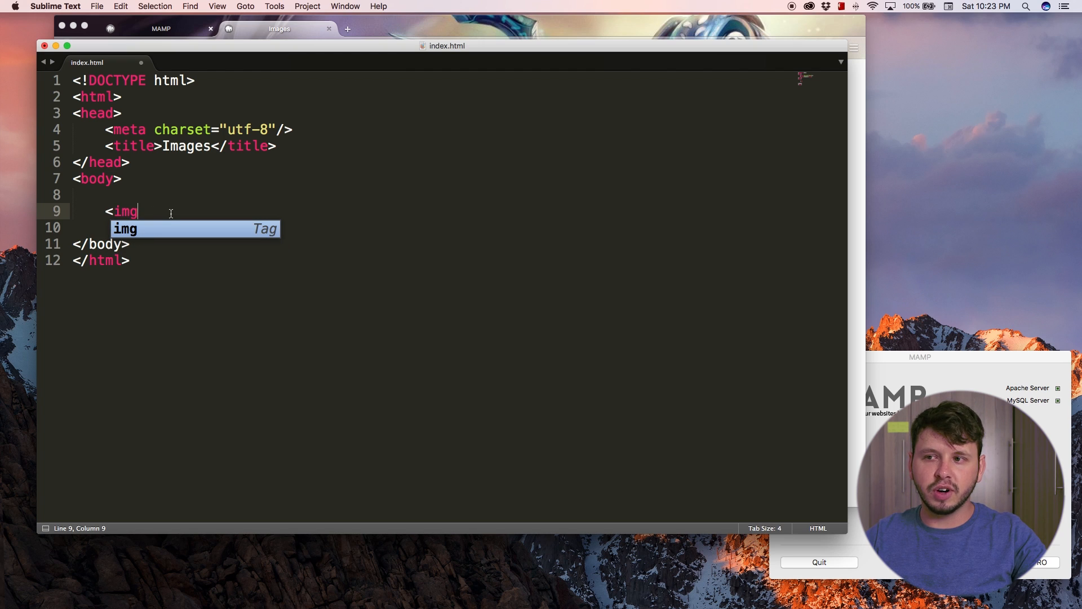
key("Tab")
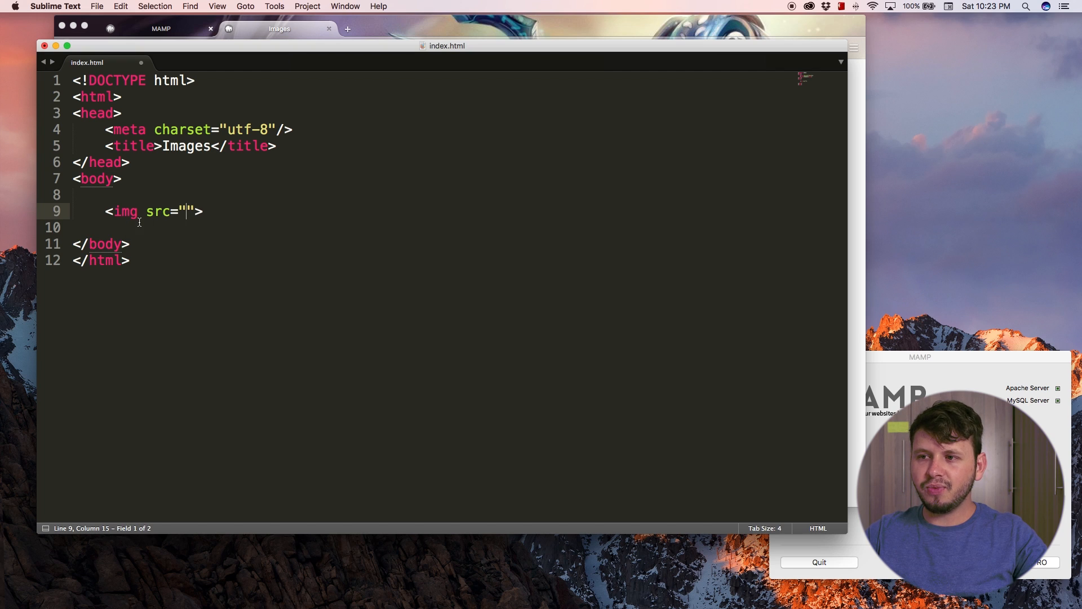
double_click(156, 211)
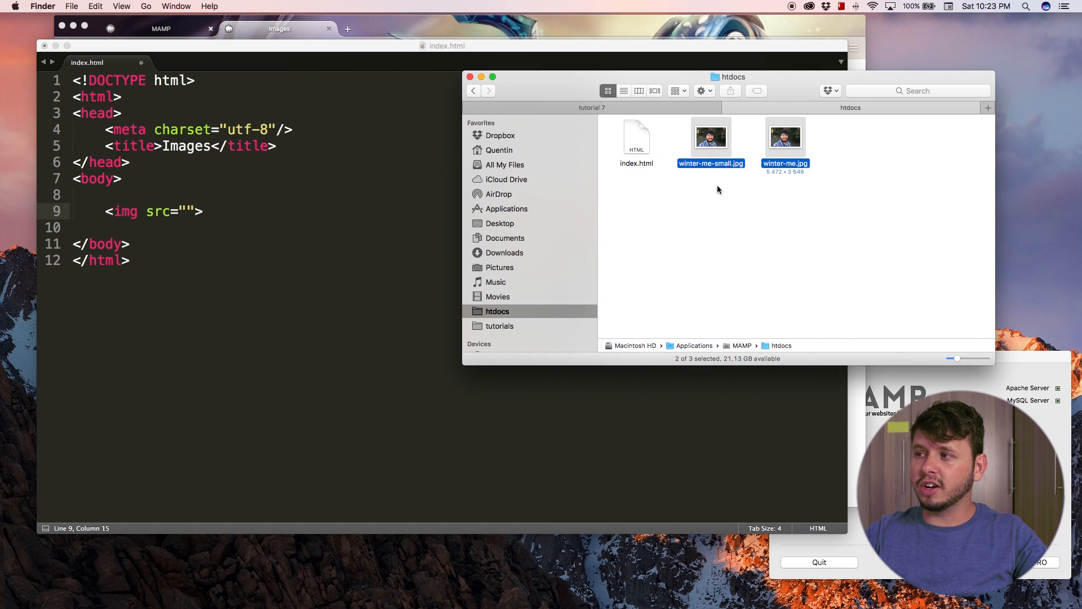
Set the img tag's src to winter-me.jpg after checking the file name in htdocs
left_click(647, 211)
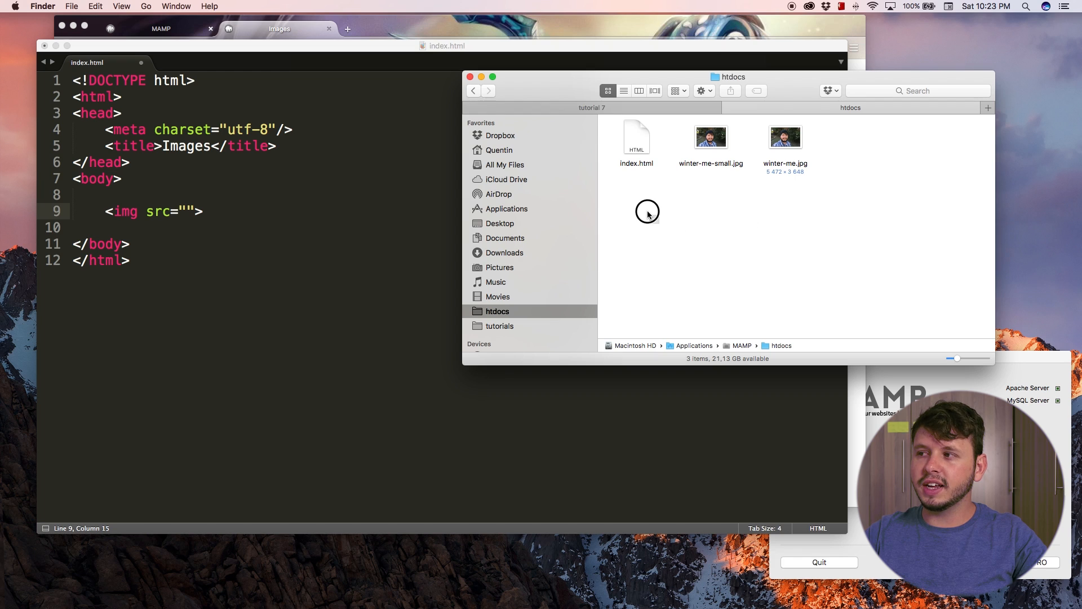
left_click(636, 138)
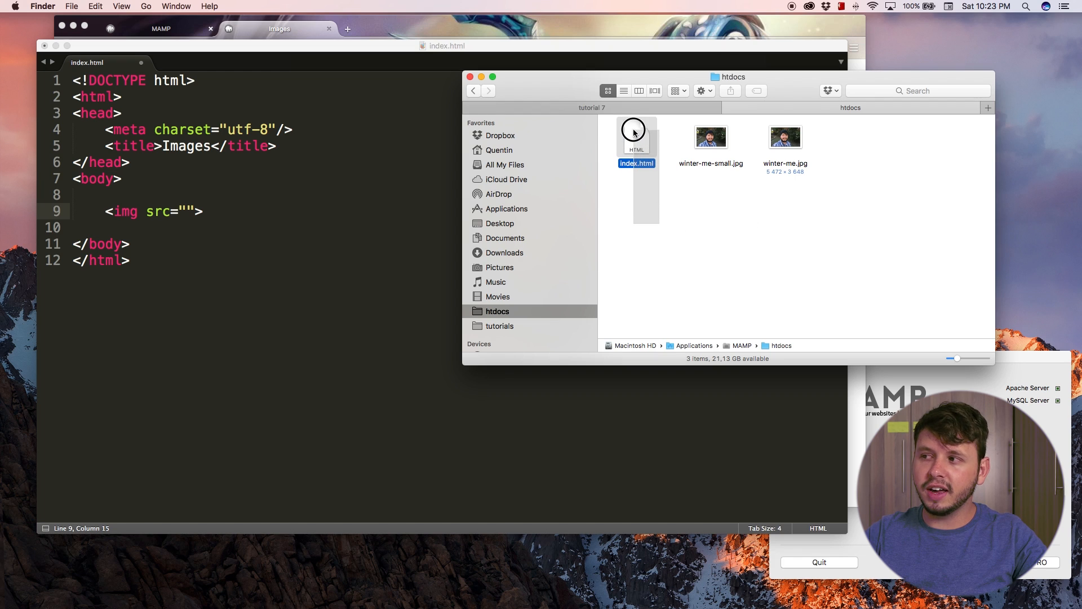
left_click(784, 137)
type("winter-me.jpg")
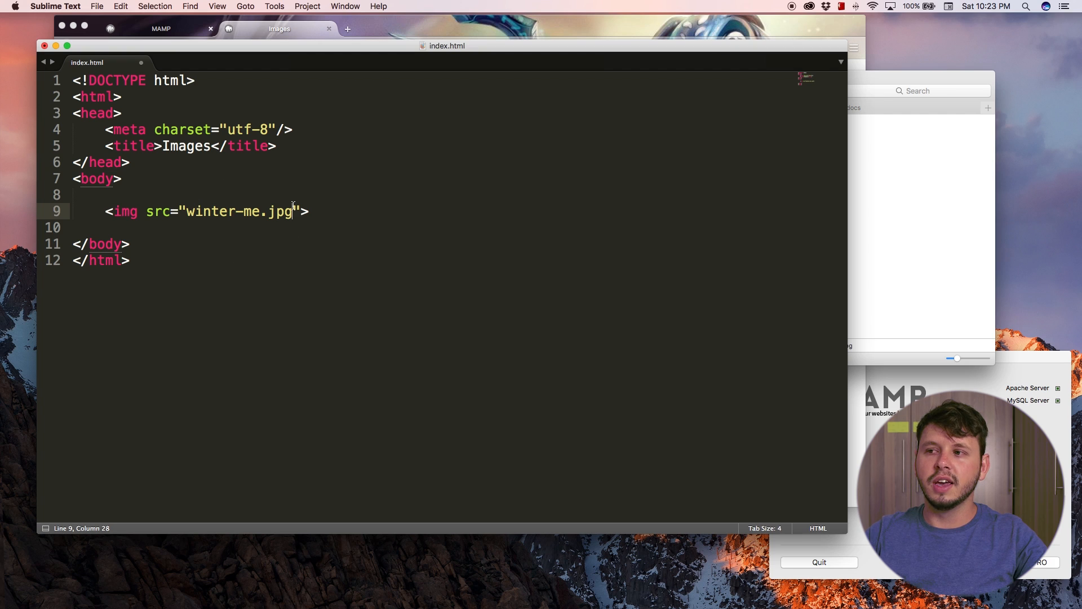
double_click(283, 210)
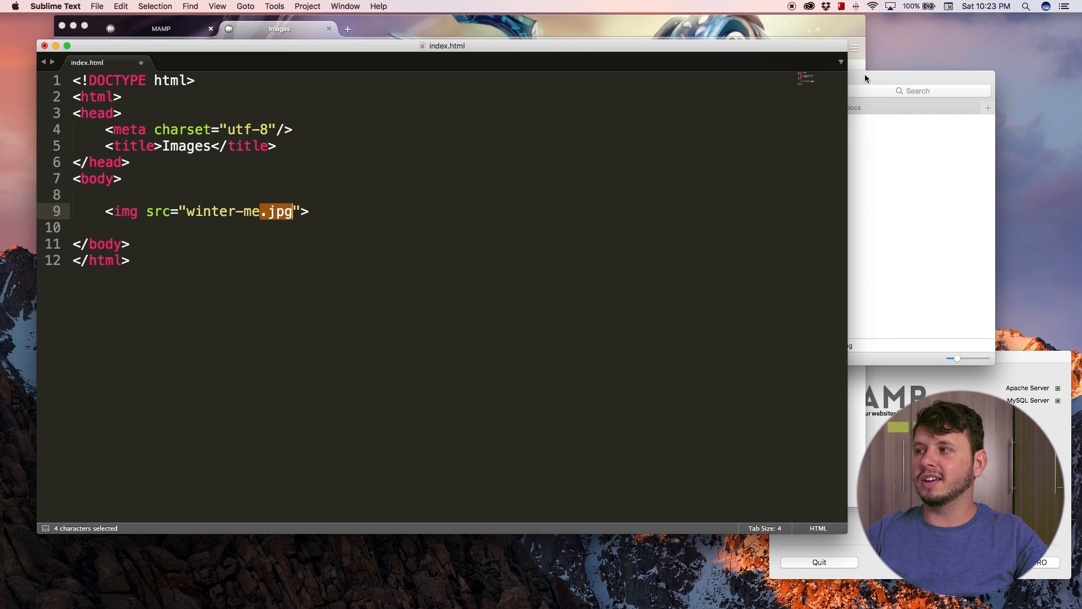
Inspect winter-me.jpg via Get Info, confirming a 5472 × 3648 JPEG image
right_click(785, 138)
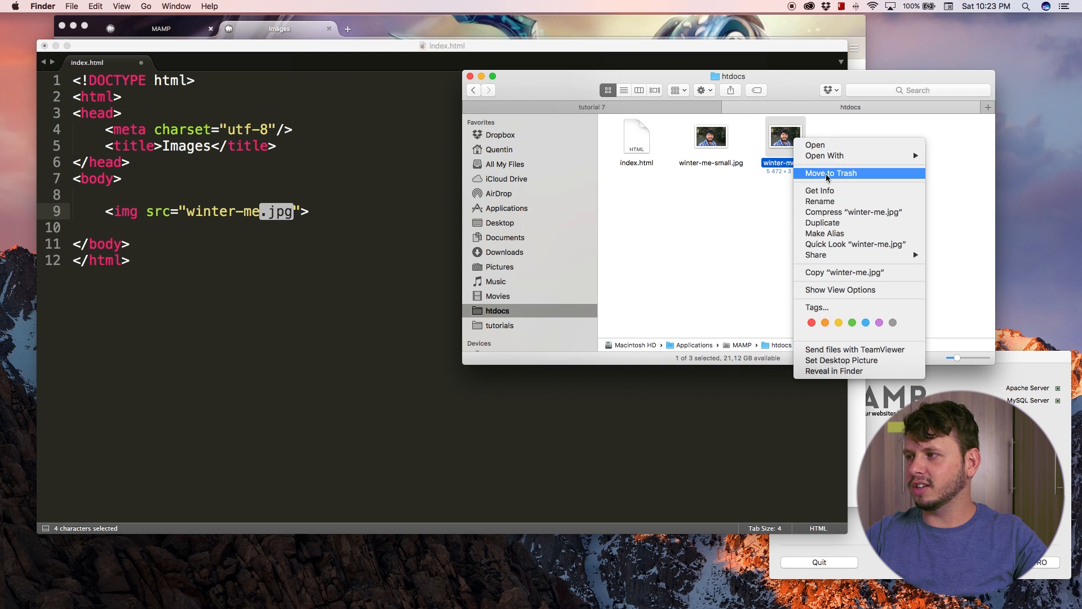
mouse_move(828, 190)
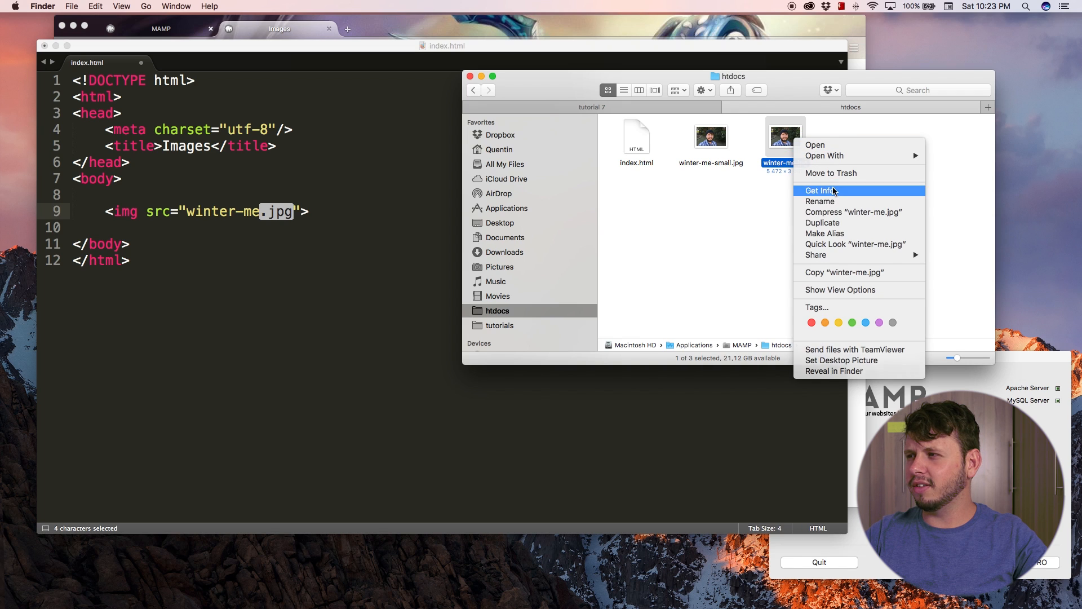
left_click(820, 190)
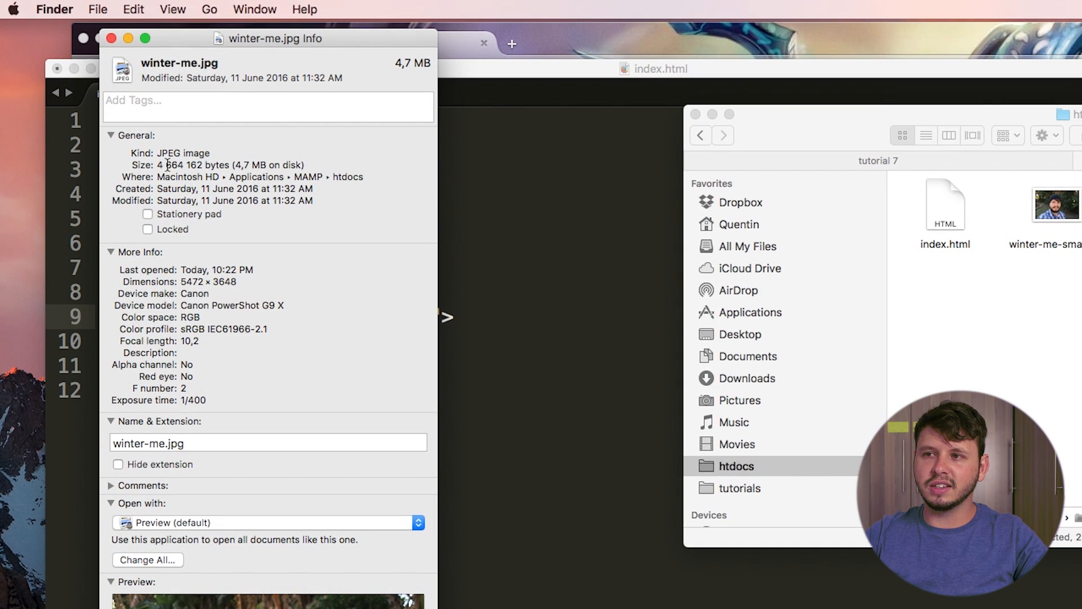
double_click(181, 152)
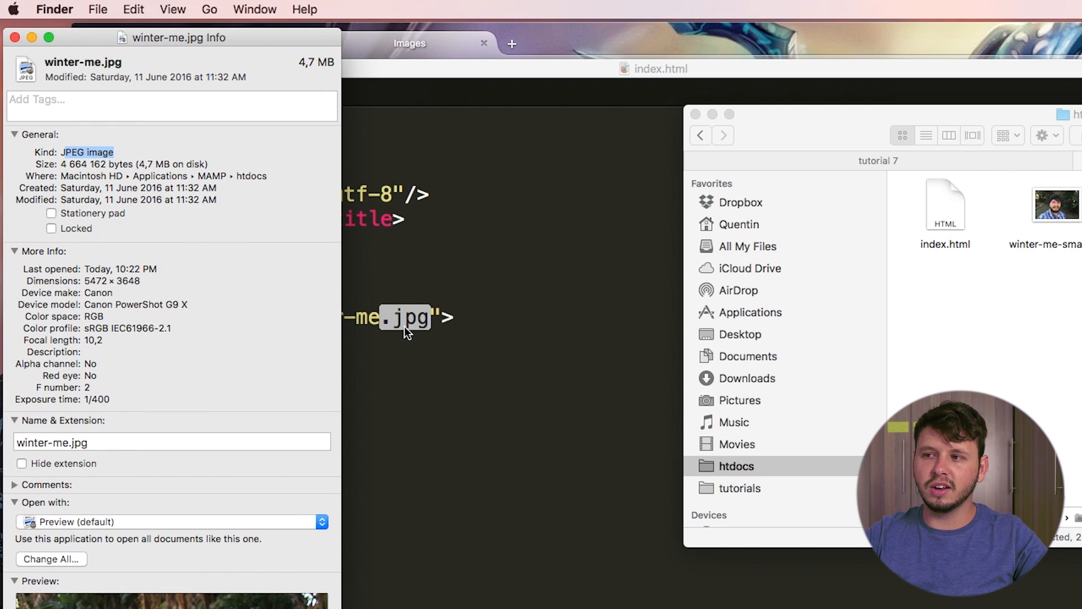
mouse_move(431, 336)
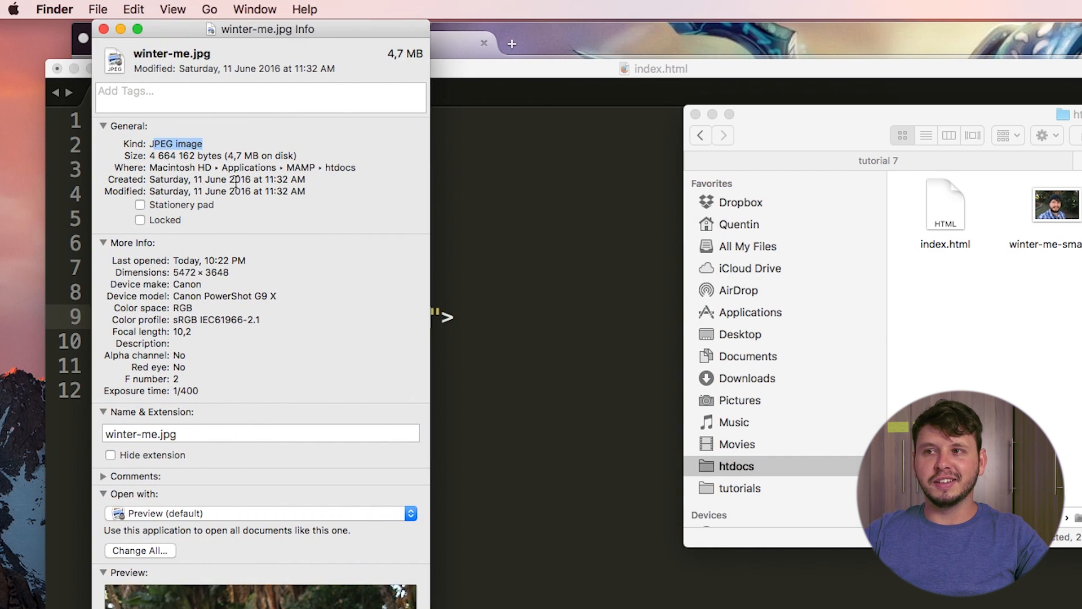
mouse_move(235, 213)
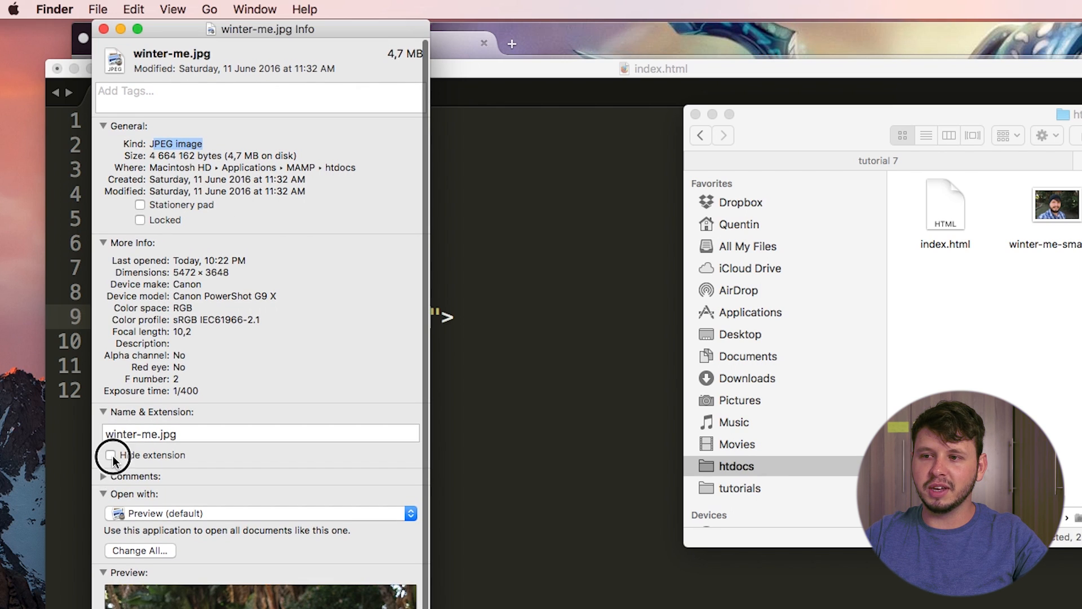
left_click(111, 454)
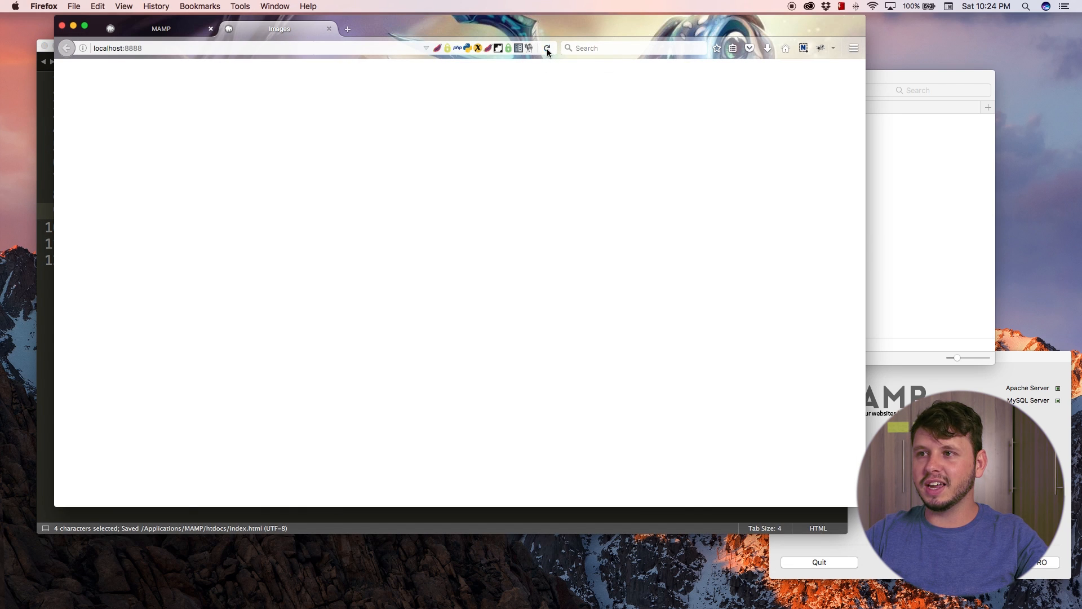
Reload localhost:8888 to see the photo displayed at its huge full size
left_click(545, 48)
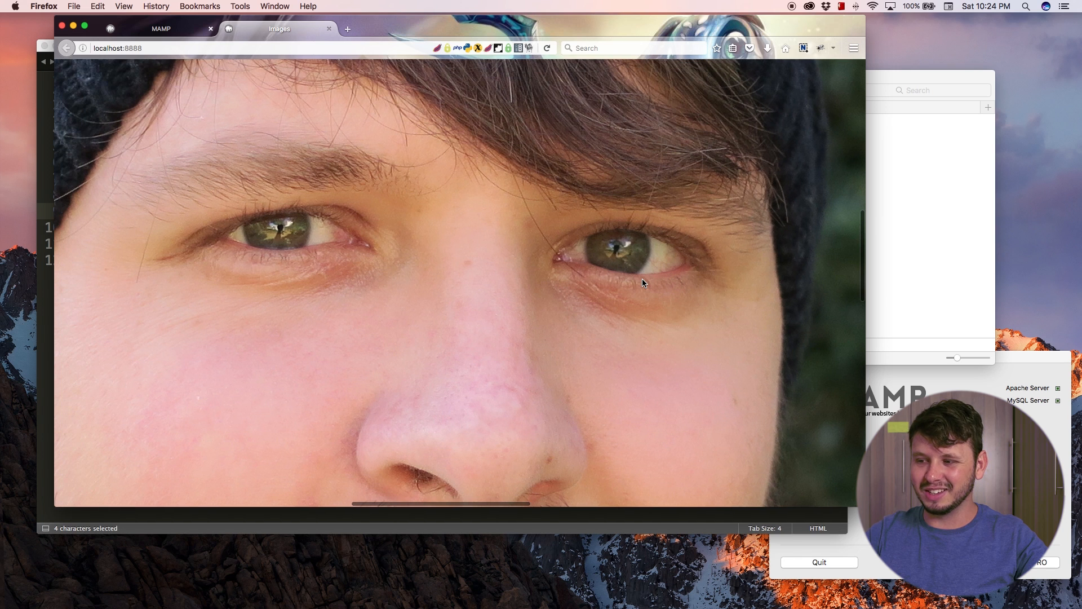
scroll("down", 3)
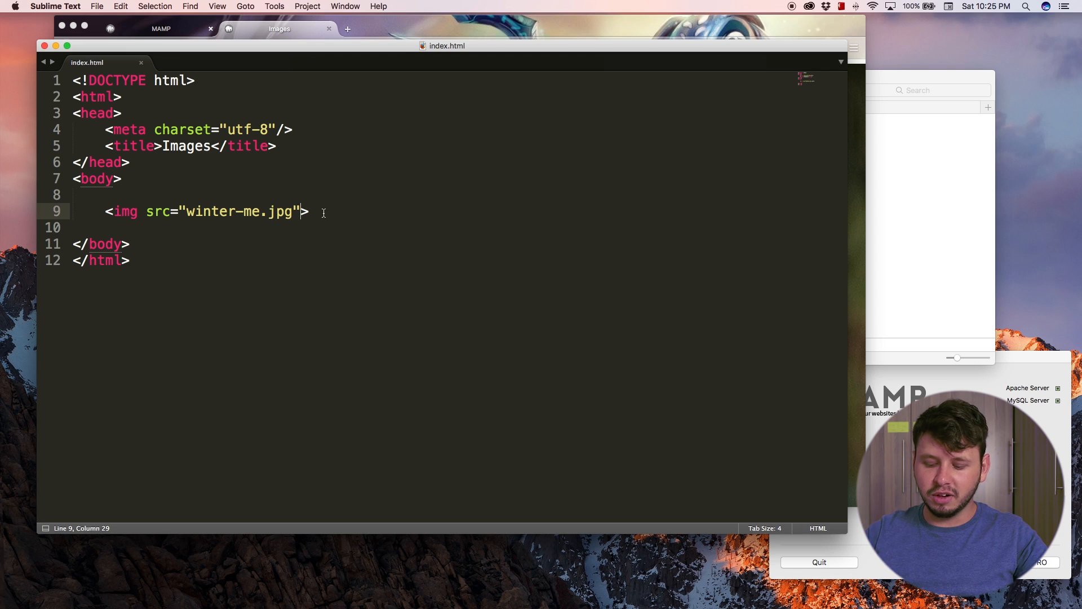
Give the img tag width="1200" and an empty height attribute, then save index.html
type("\" \"")
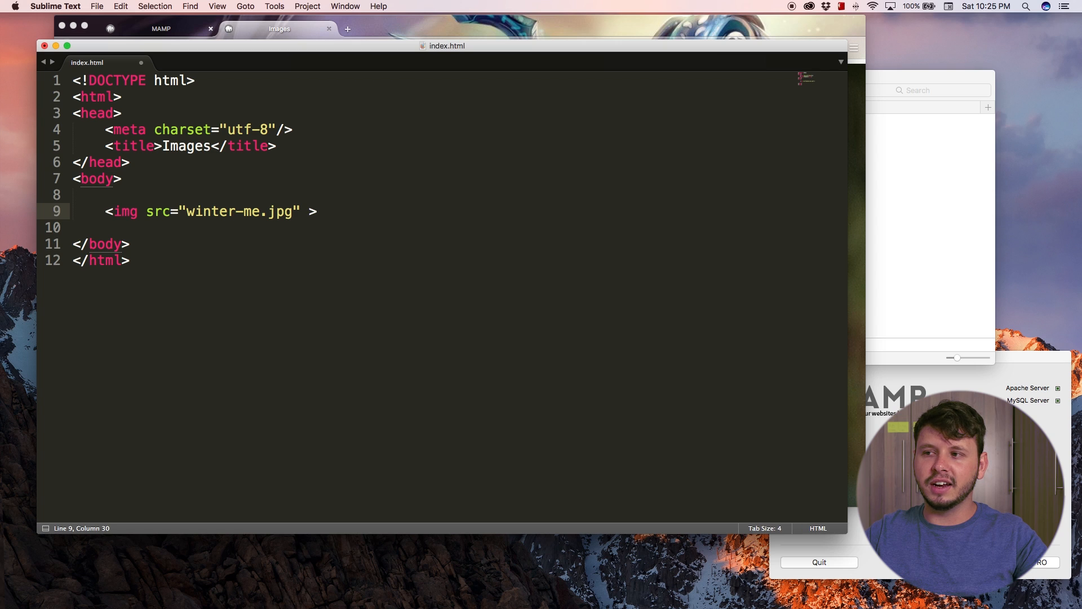
type("width=\"\"")
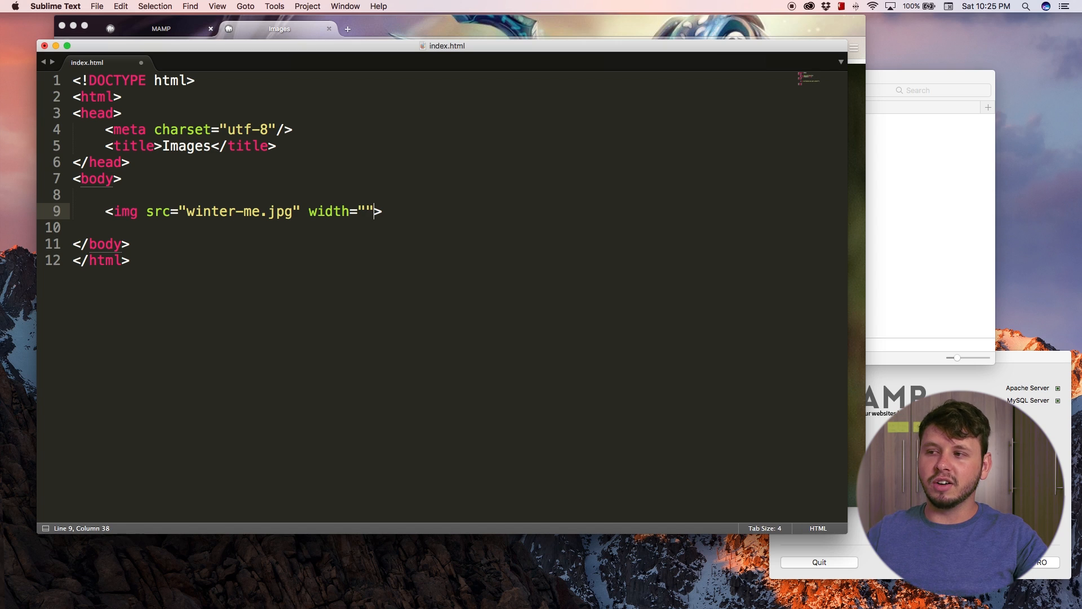
type("height=\"\"")
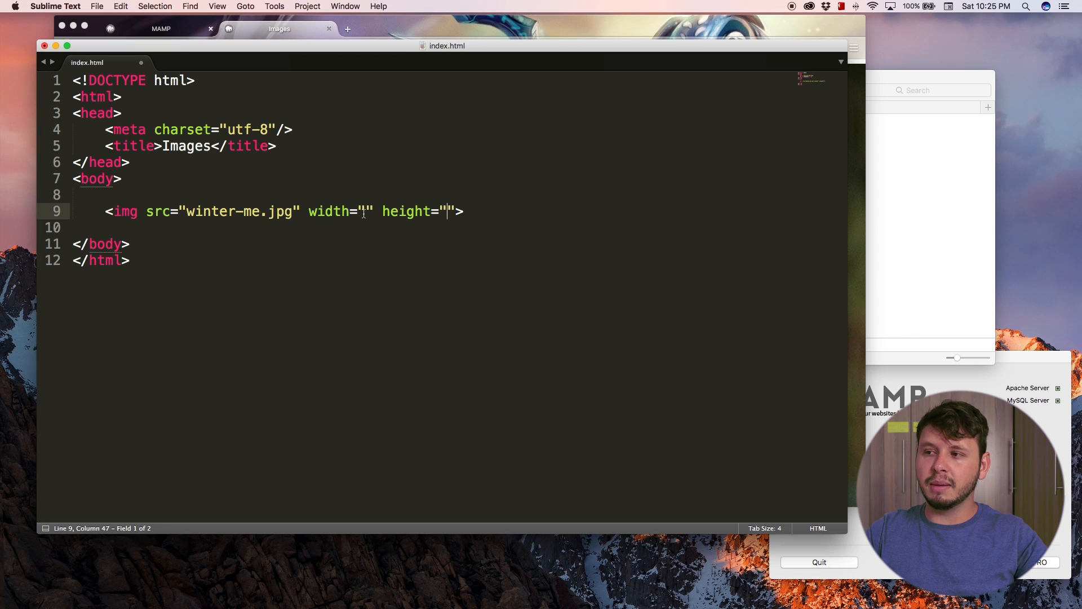
type("1")
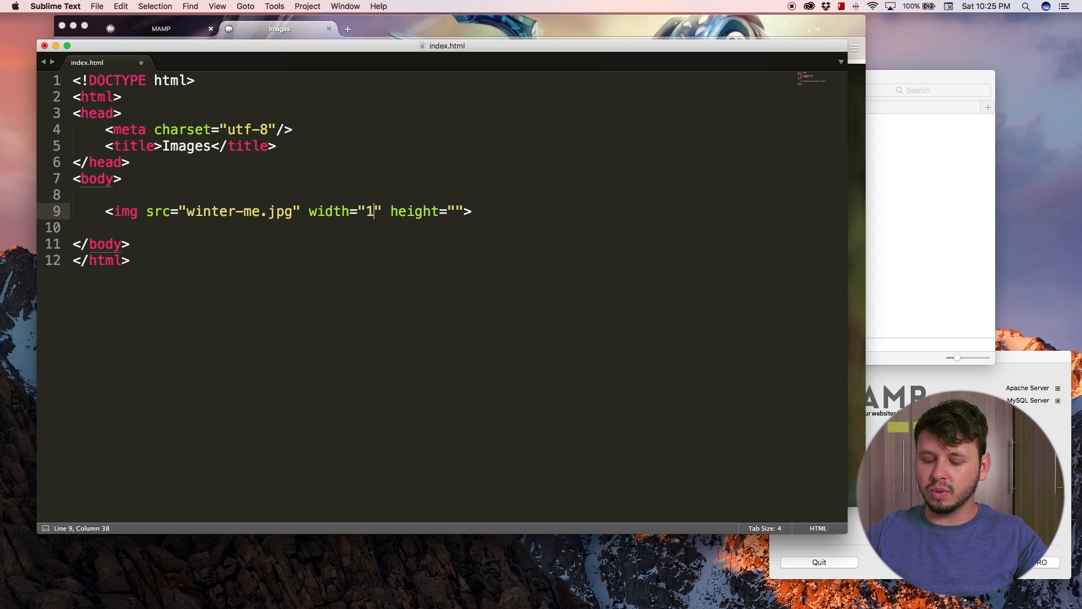
type("200")
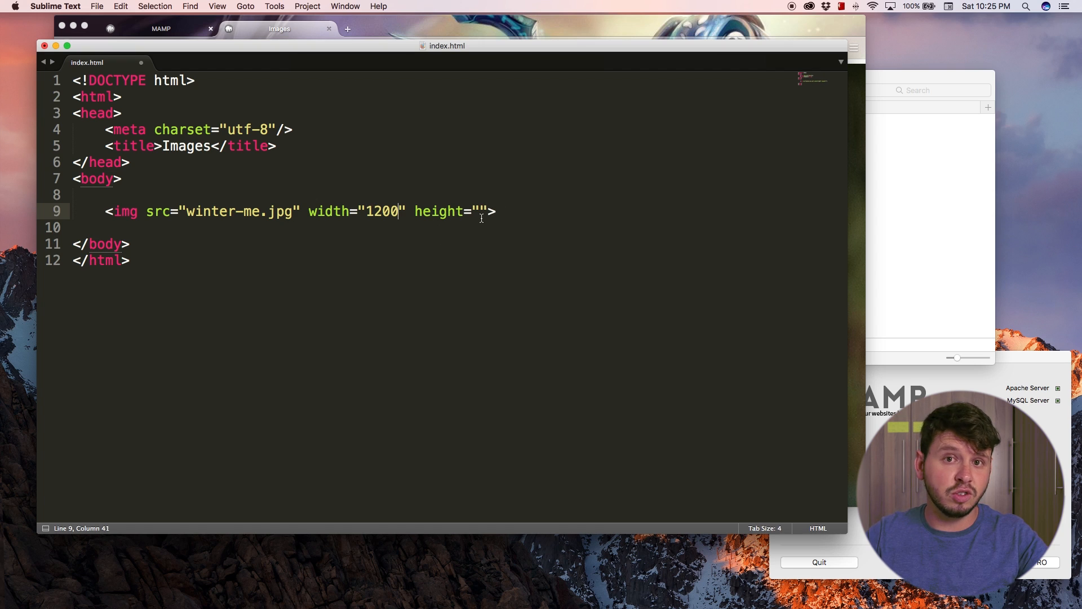
key("cmd+s")
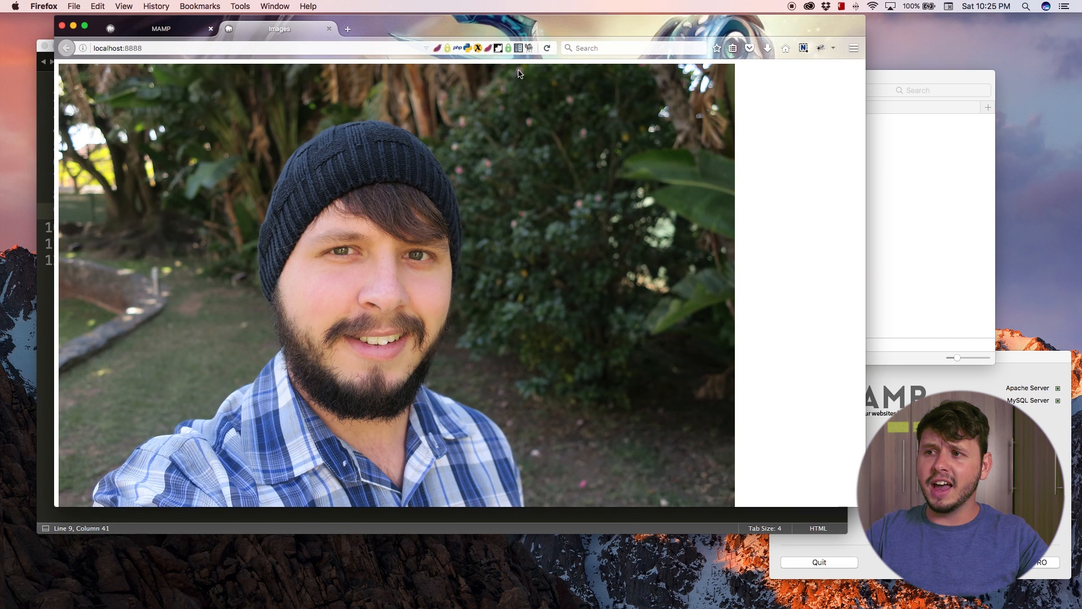
mouse_move(178, 101)
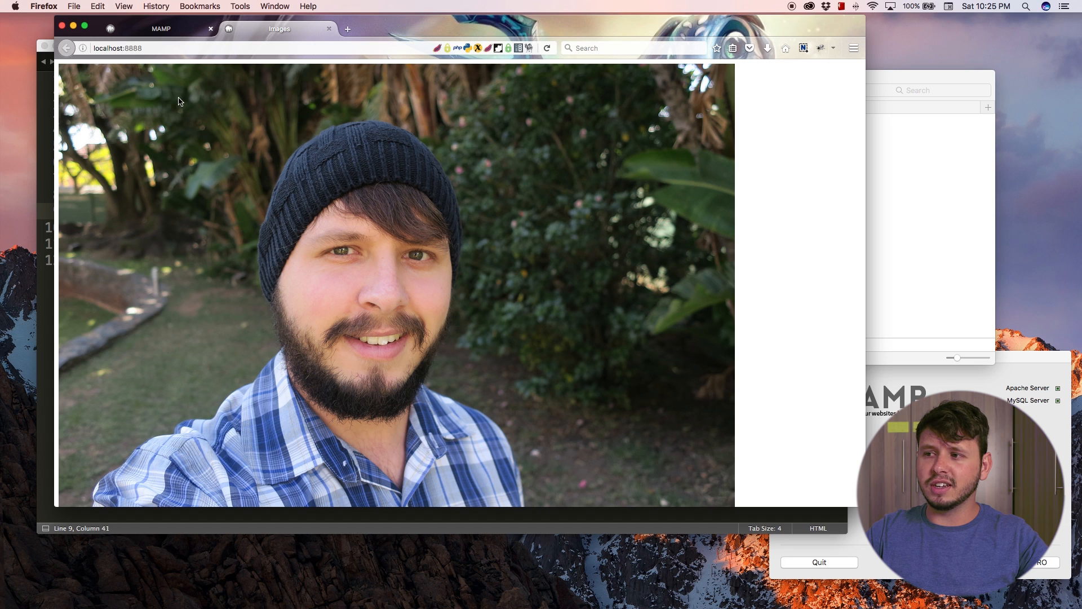
mouse_move(518, 287)
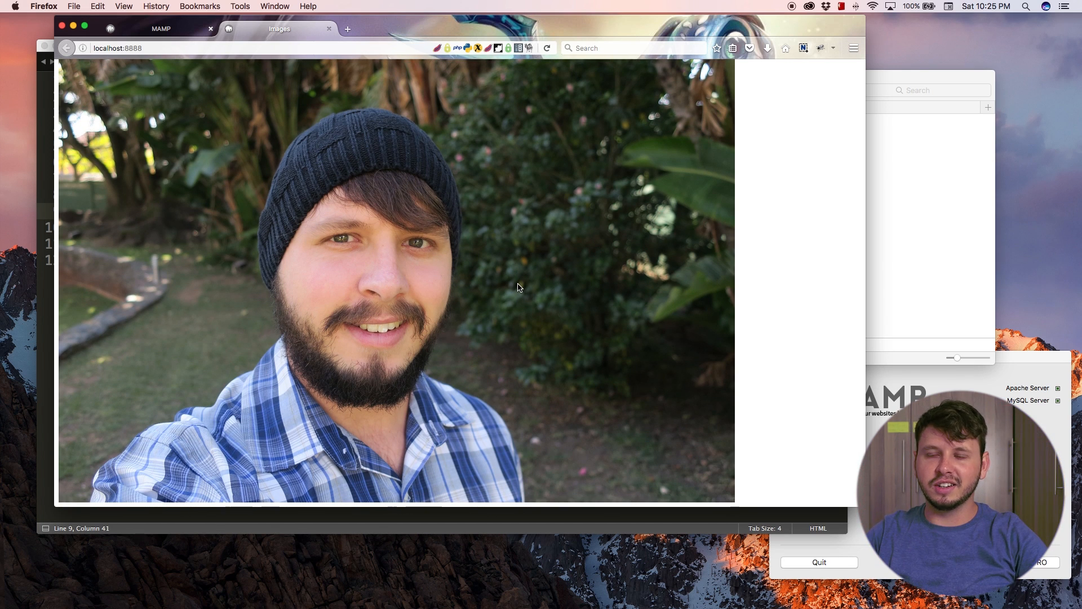
mouse_move(274, 270)
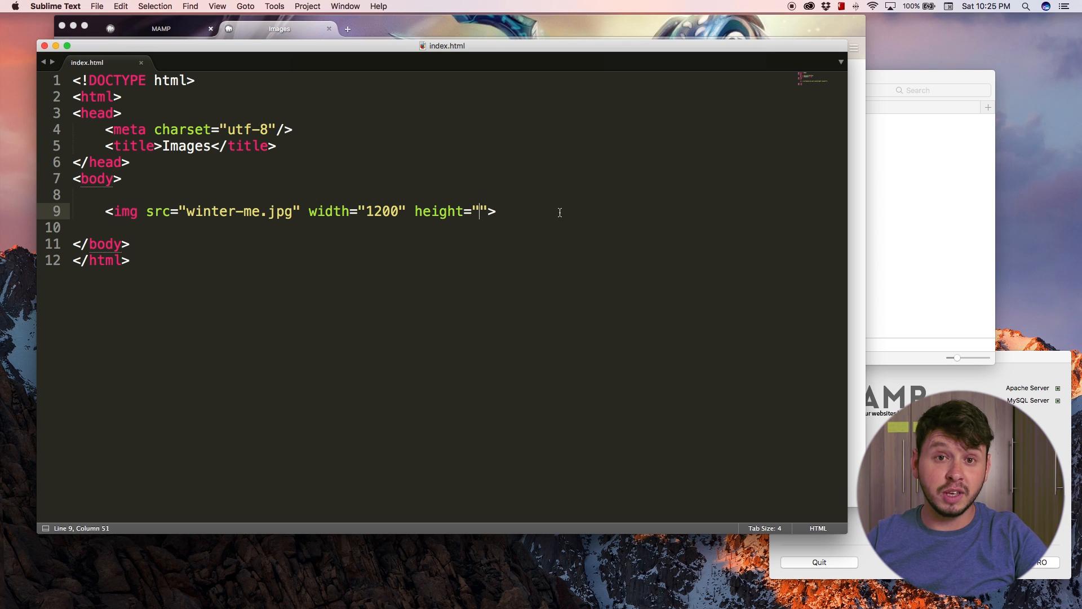
Set the img height to 800, then replace it with 400
type("800")
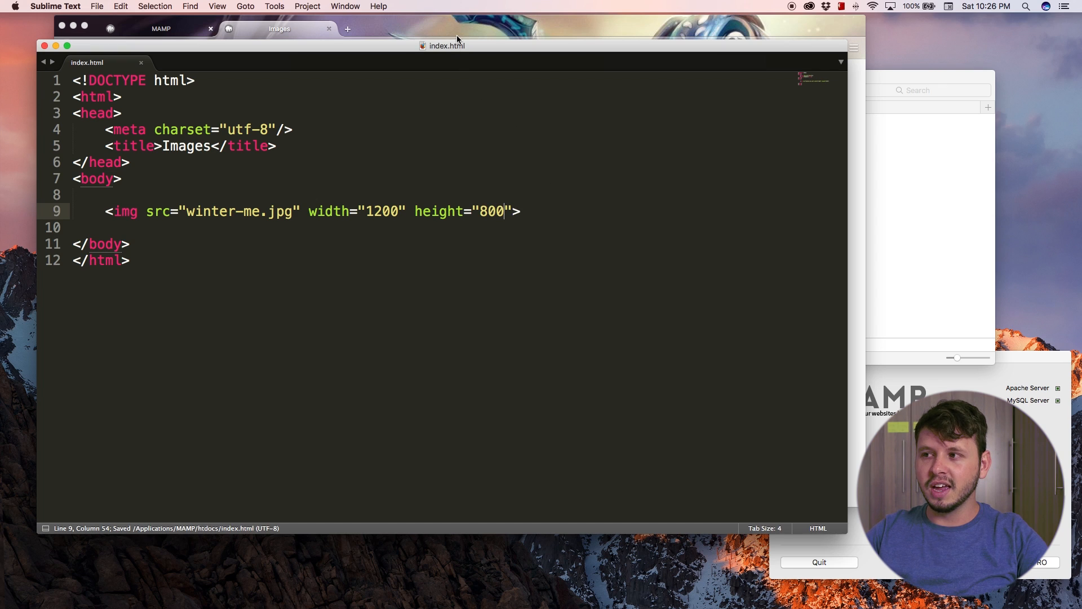
double_click(484, 211)
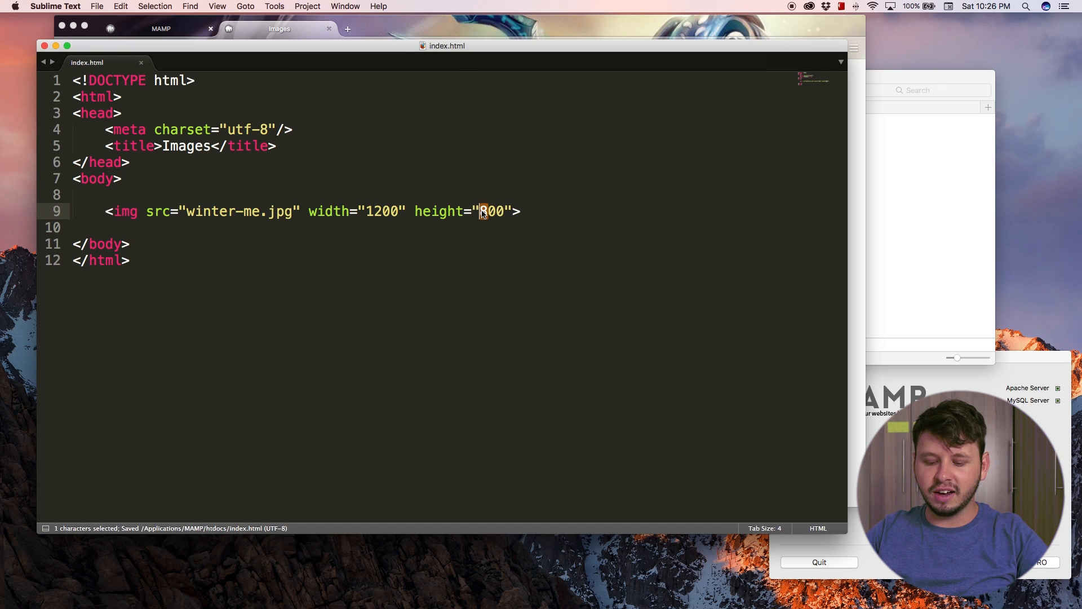
type("400")
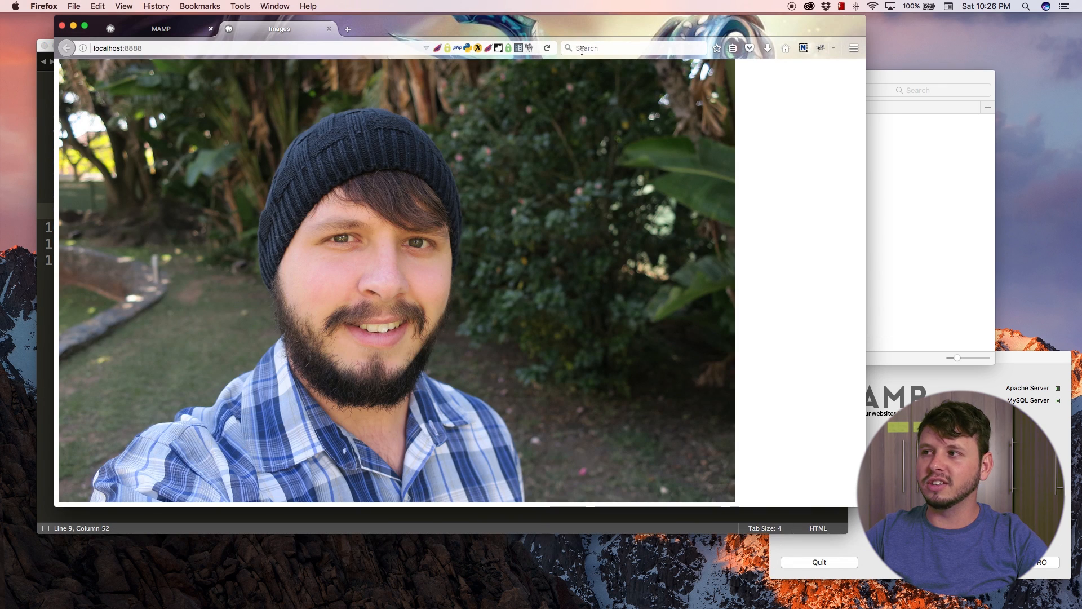
Reload the page to see the photo squashed to a short, wide strip
left_click(548, 47)
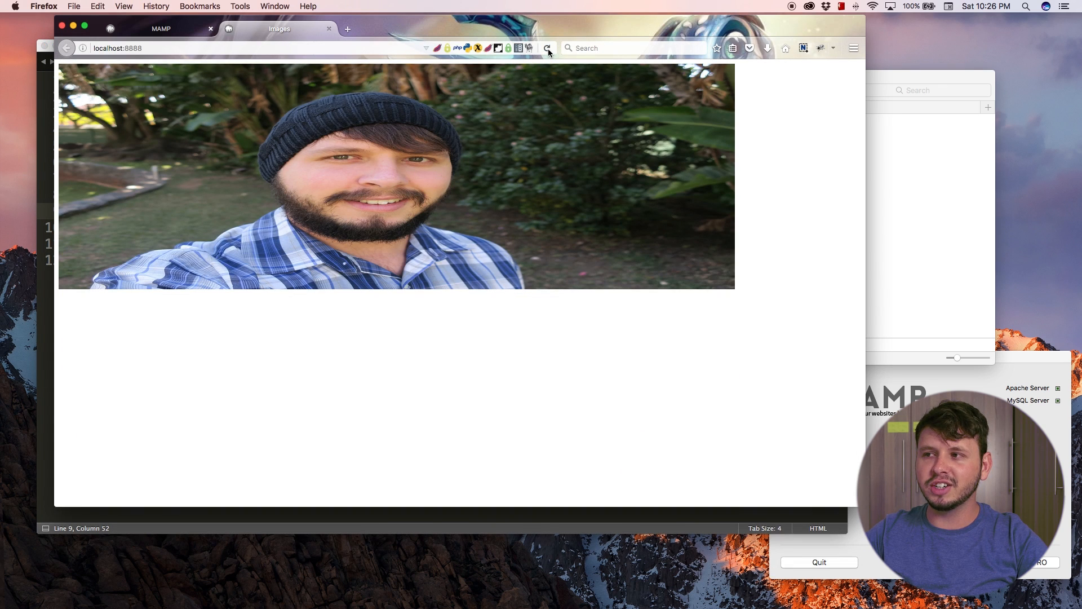
mouse_move(519, 198)
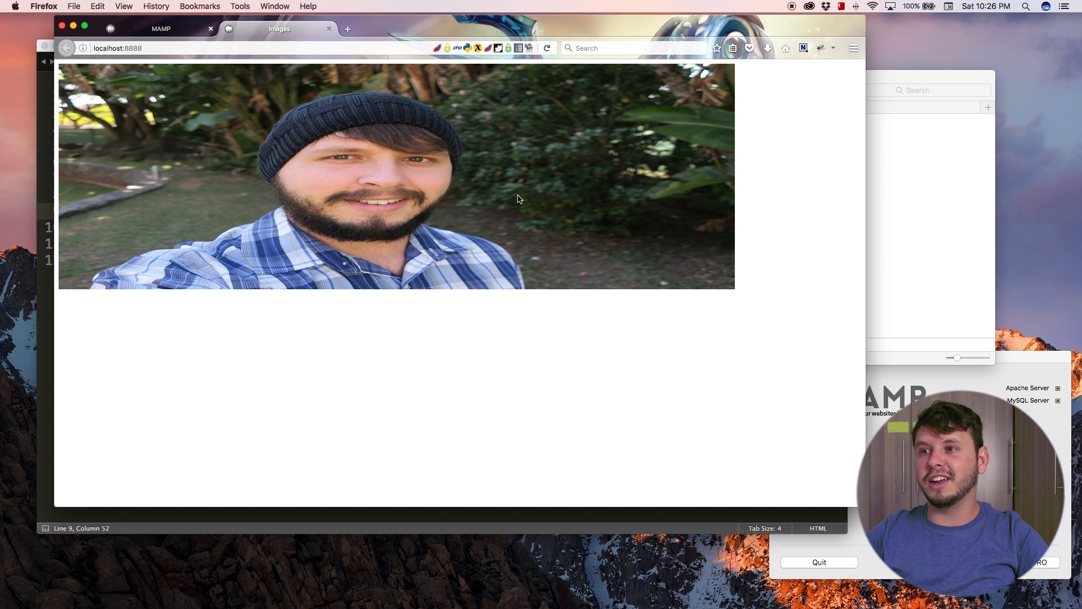
mouse_move(462, 219)
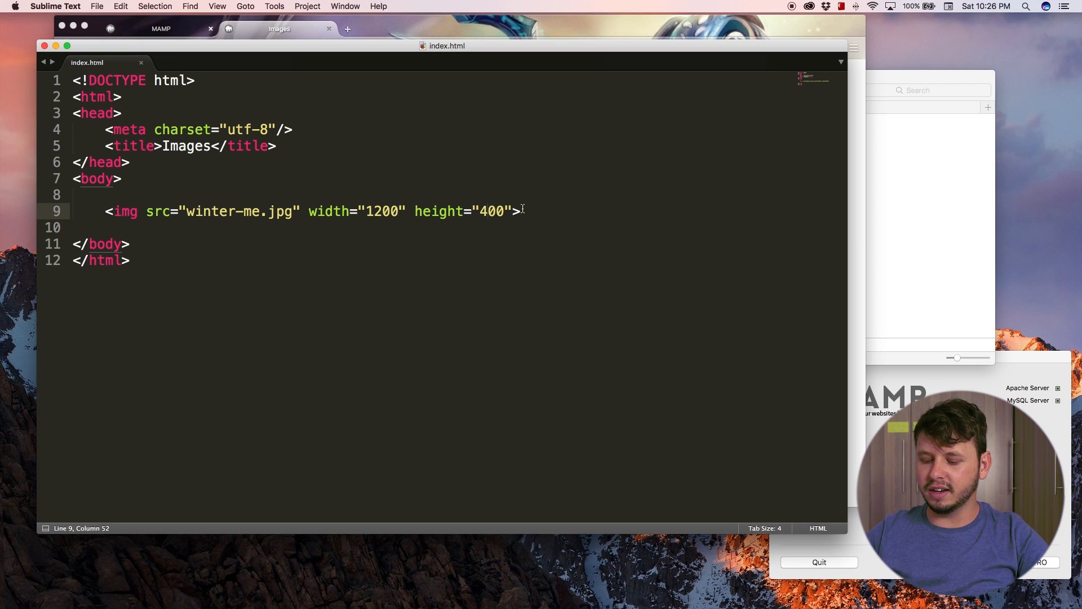
Restore the img height value to 800
type("800")
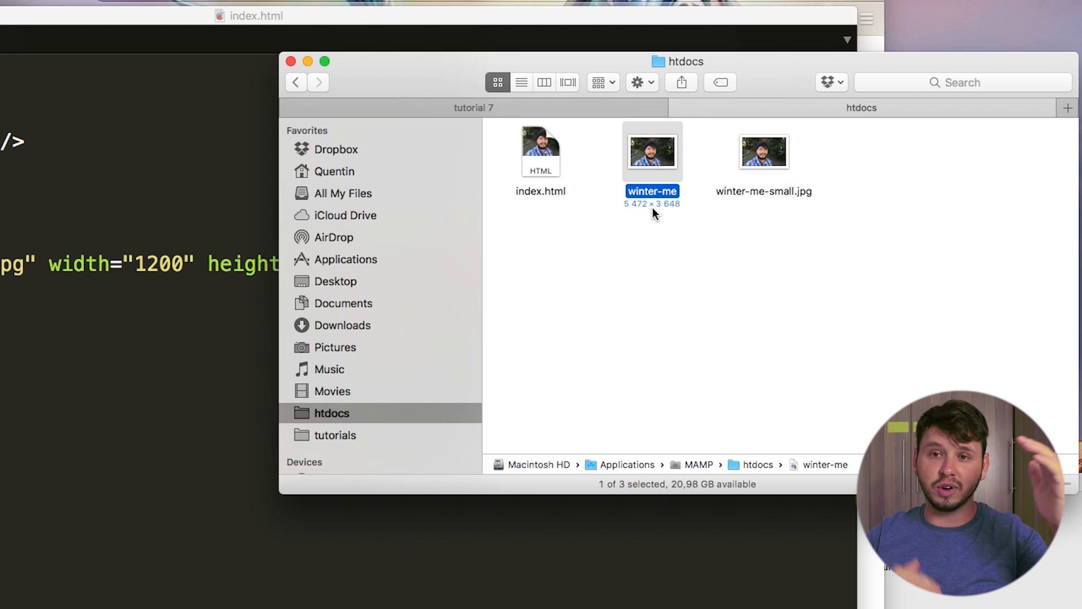
mouse_move(693, 253)
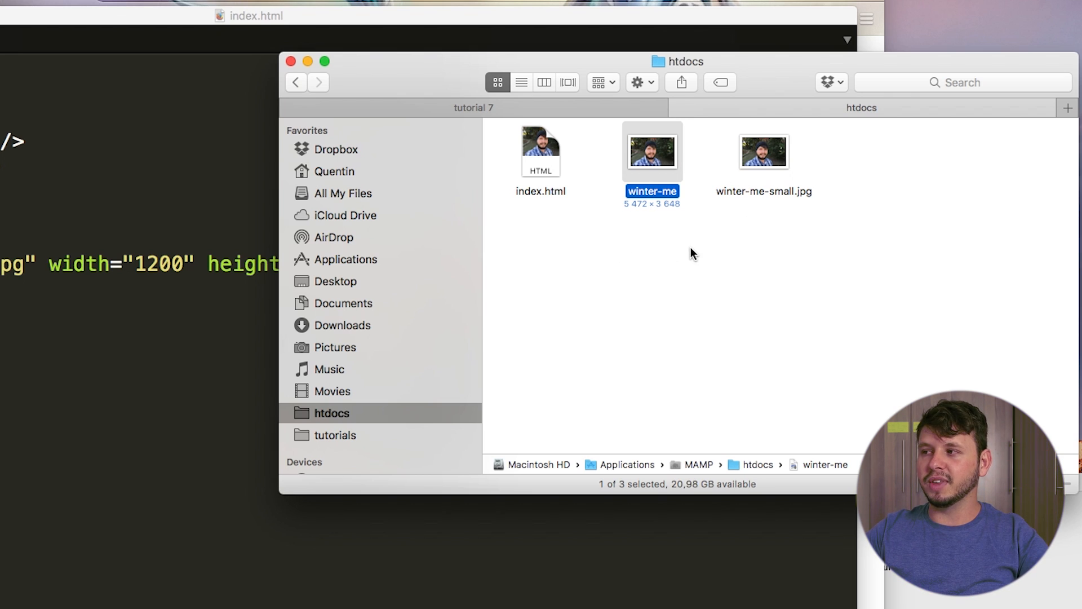
mouse_move(461, 218)
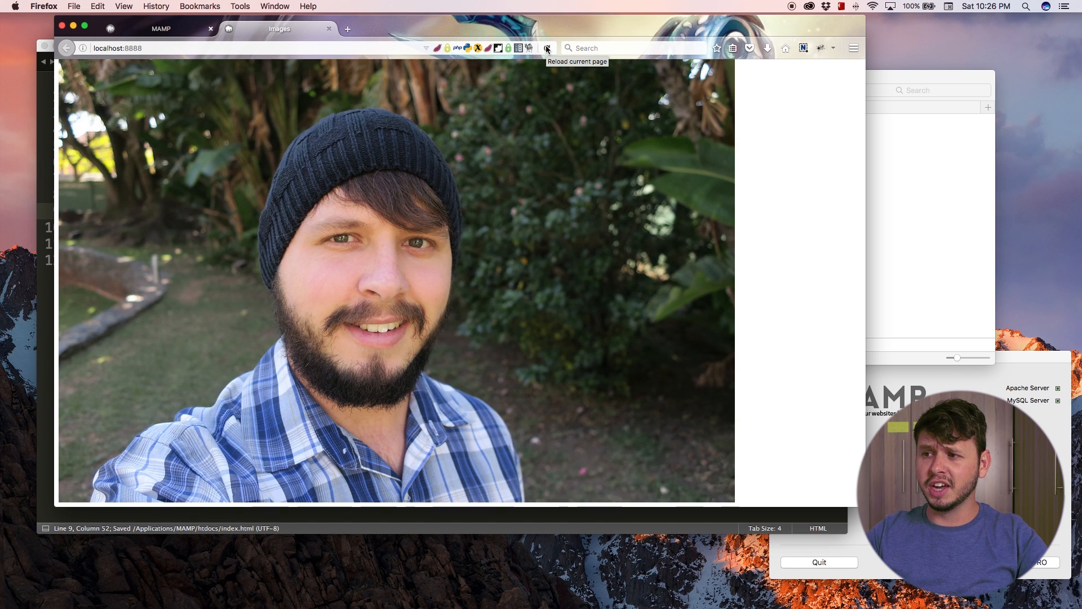
Reload the page to see the photo at 1200 by 800 in natural proportions
left_click(547, 47)
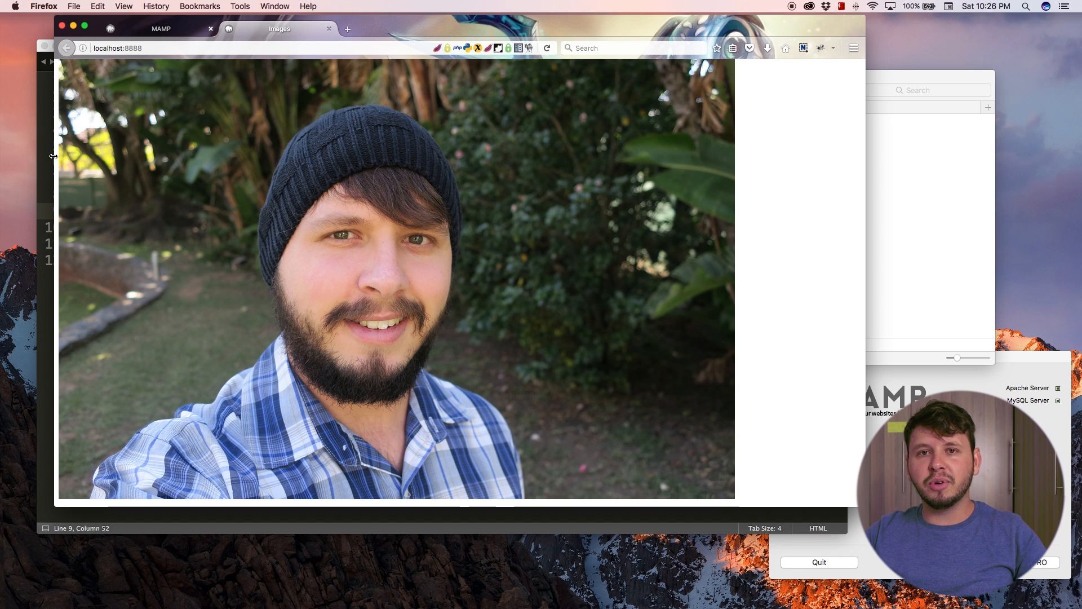
mouse_move(444, 325)
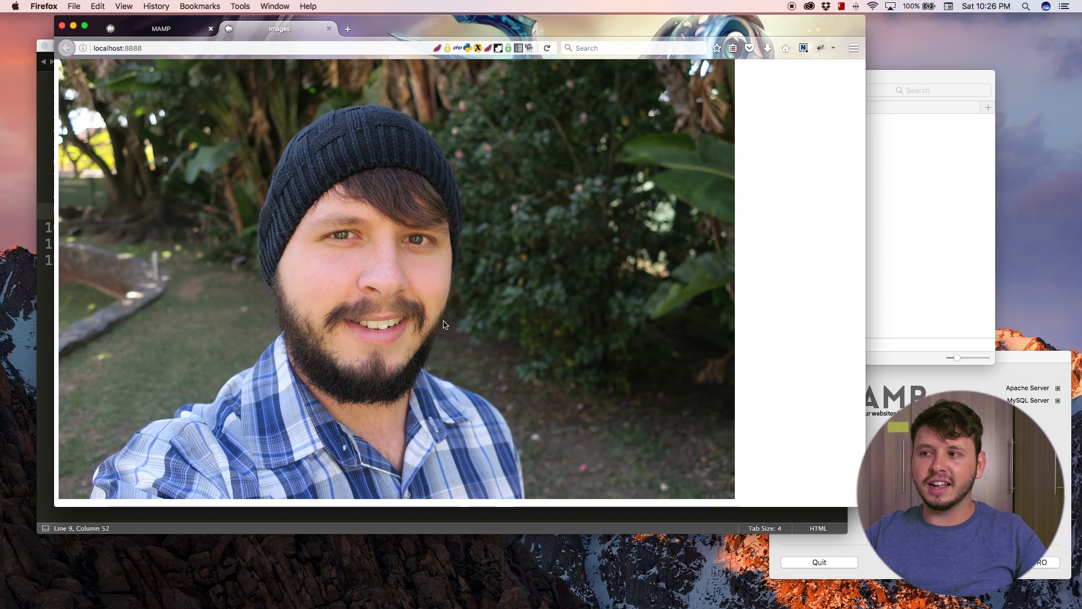
mouse_move(453, 289)
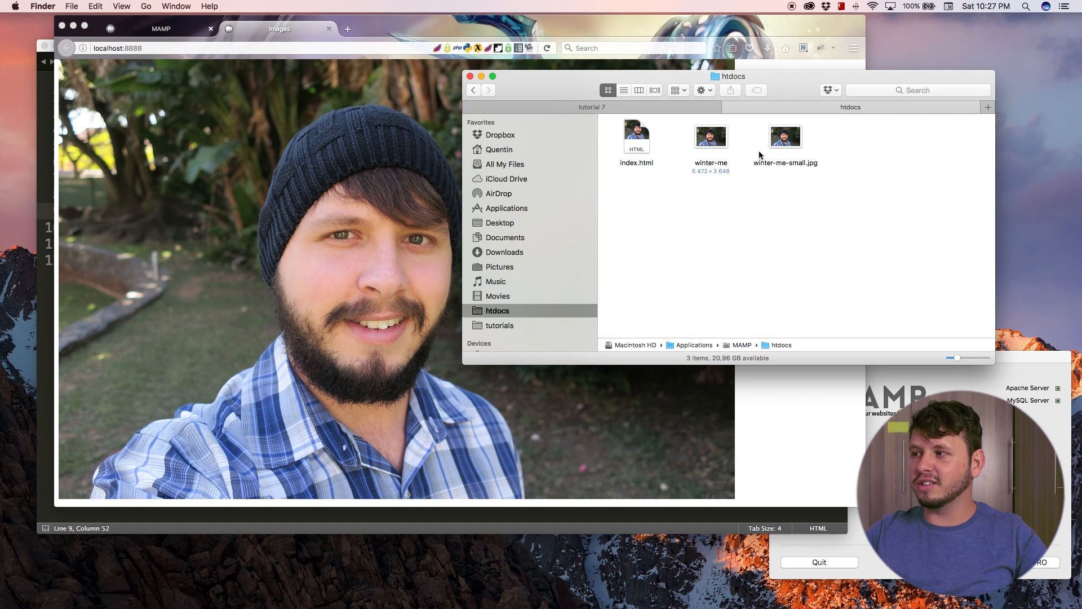
mouse_move(709, 177)
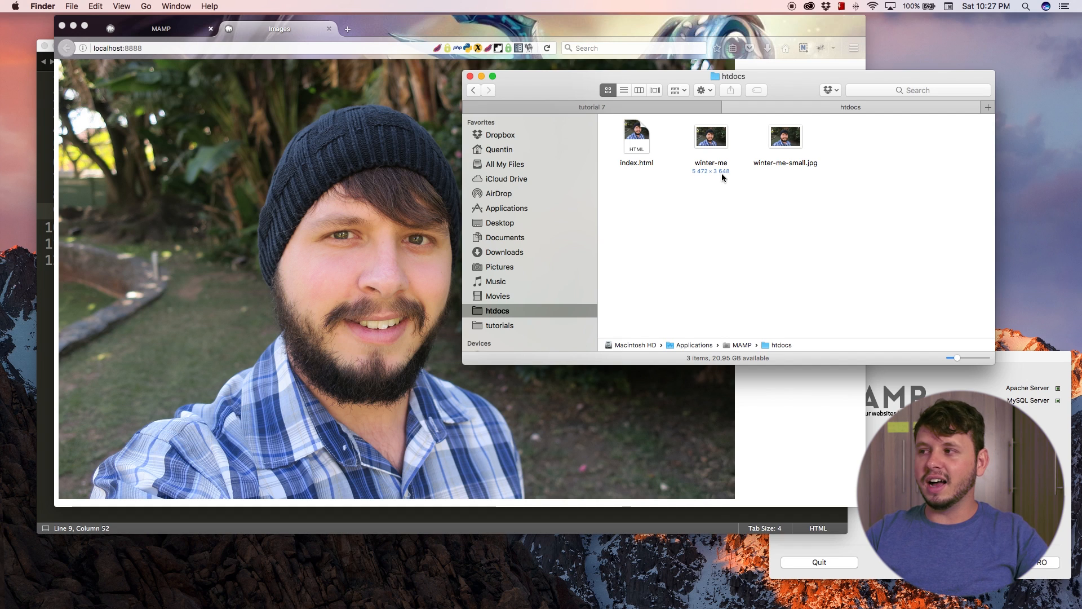
right_click(710, 137)
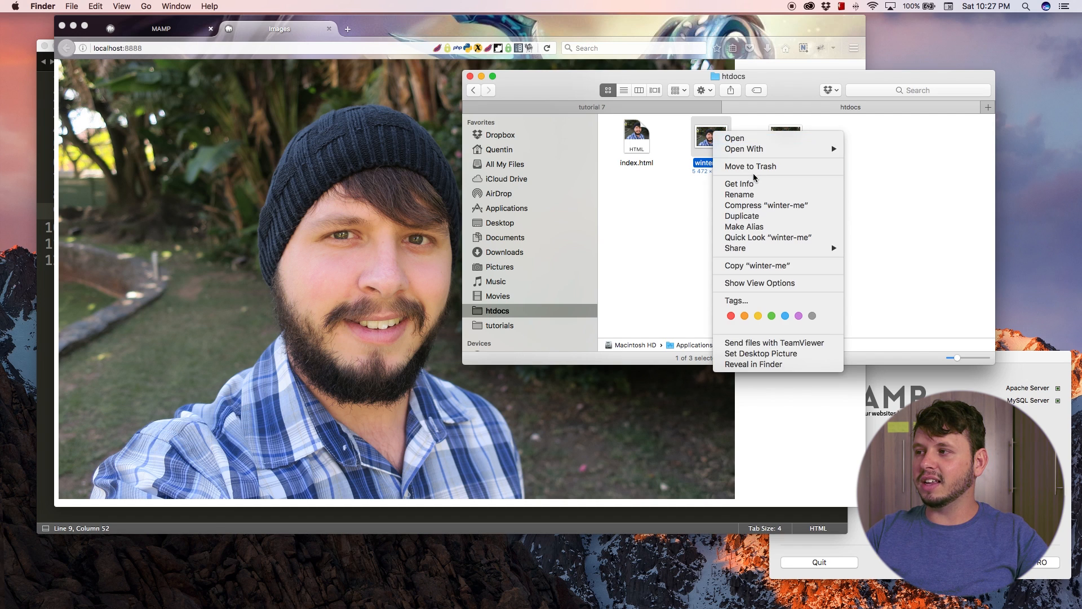
left_click(739, 184)
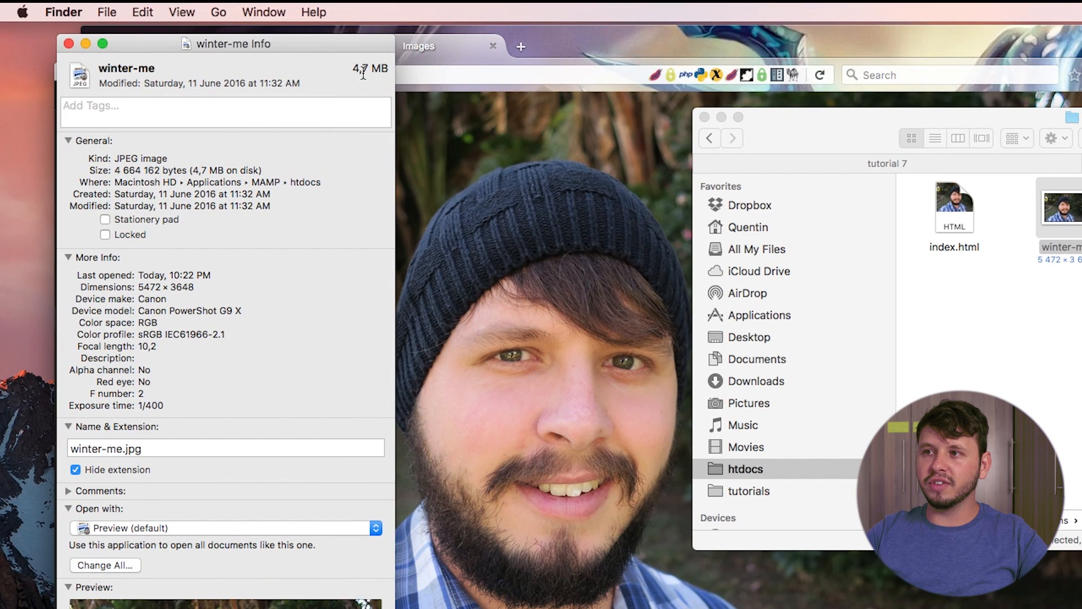
double_click(370, 68)
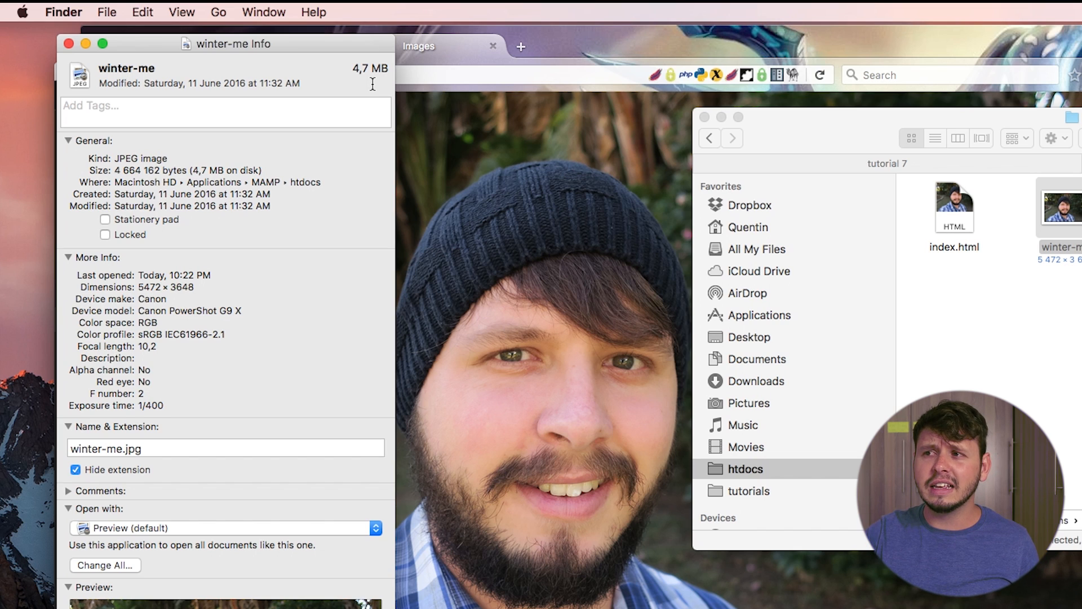
double_click(371, 69)
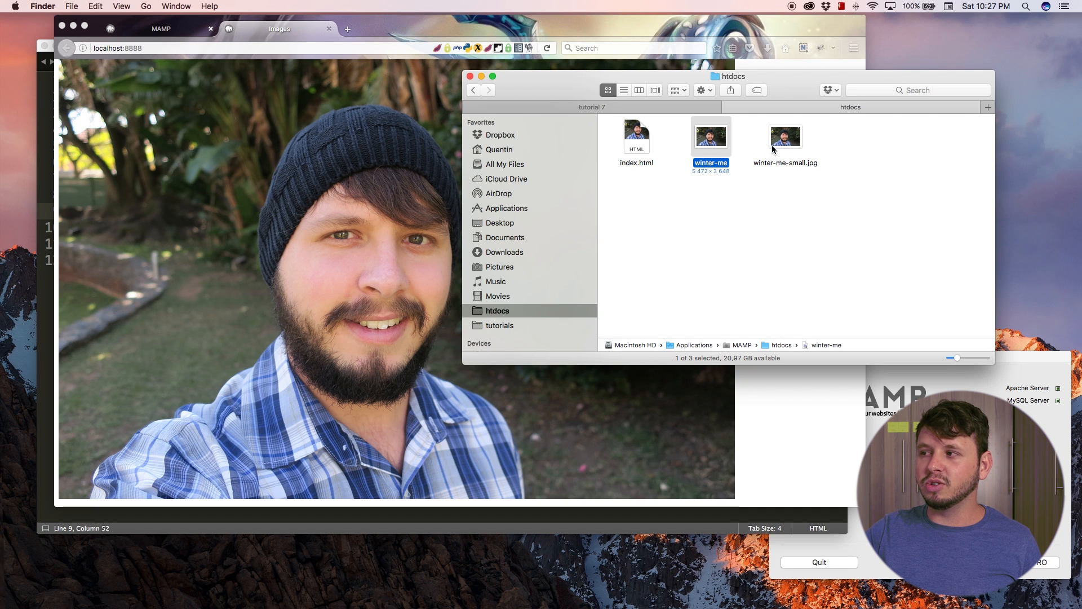
mouse_move(647, 586)
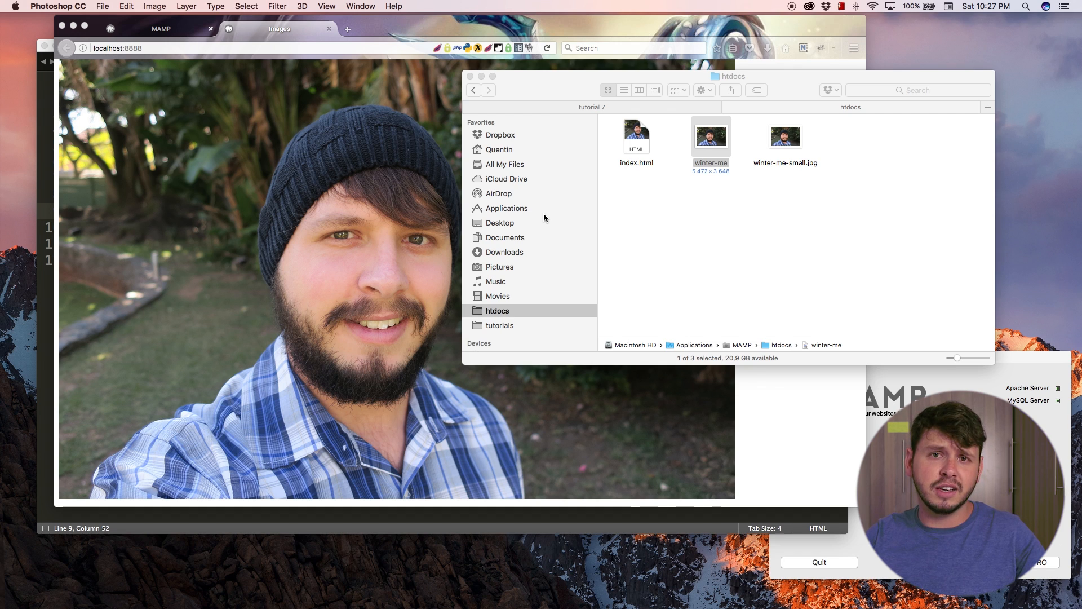
Bring the Sublime Text window with index.html back to the front
left_click(785, 136)
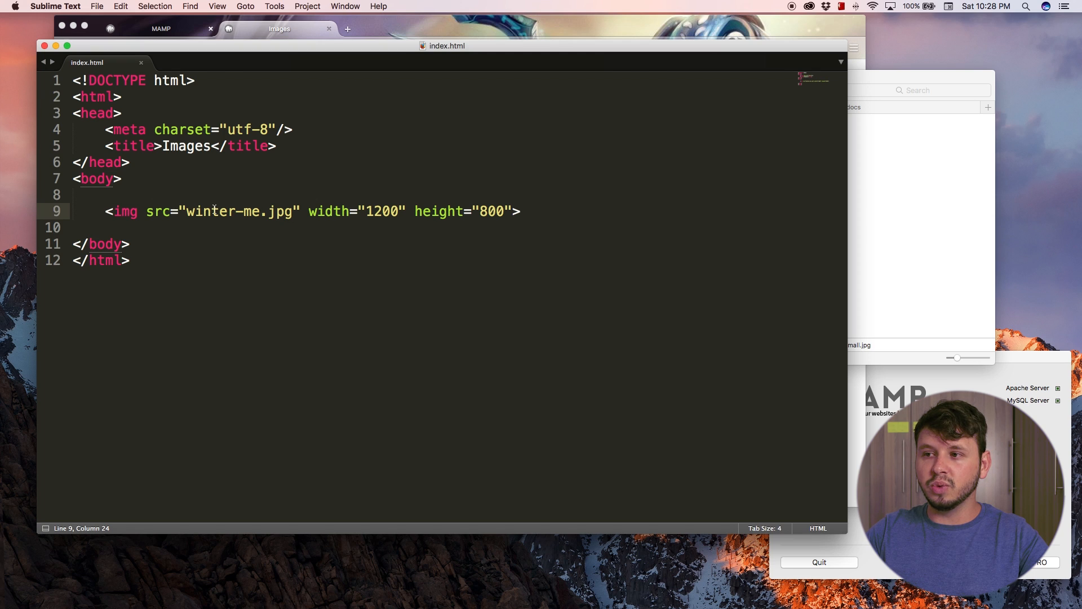
Change the img src to winter-me-small.jpg, save, then delete and restore the width and height attributes
type("-small")
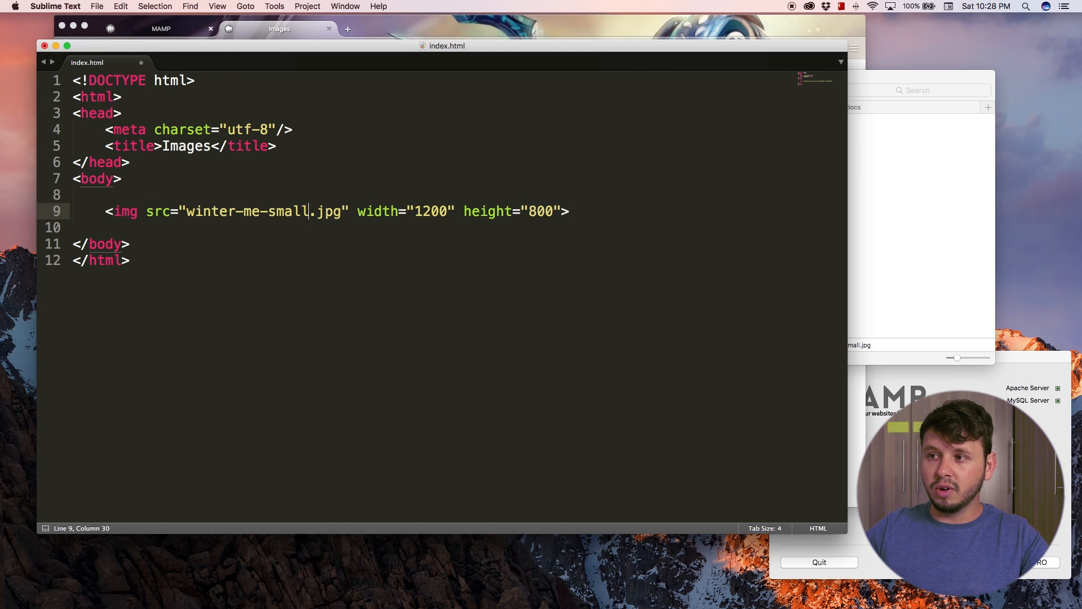
key("cmd+s")
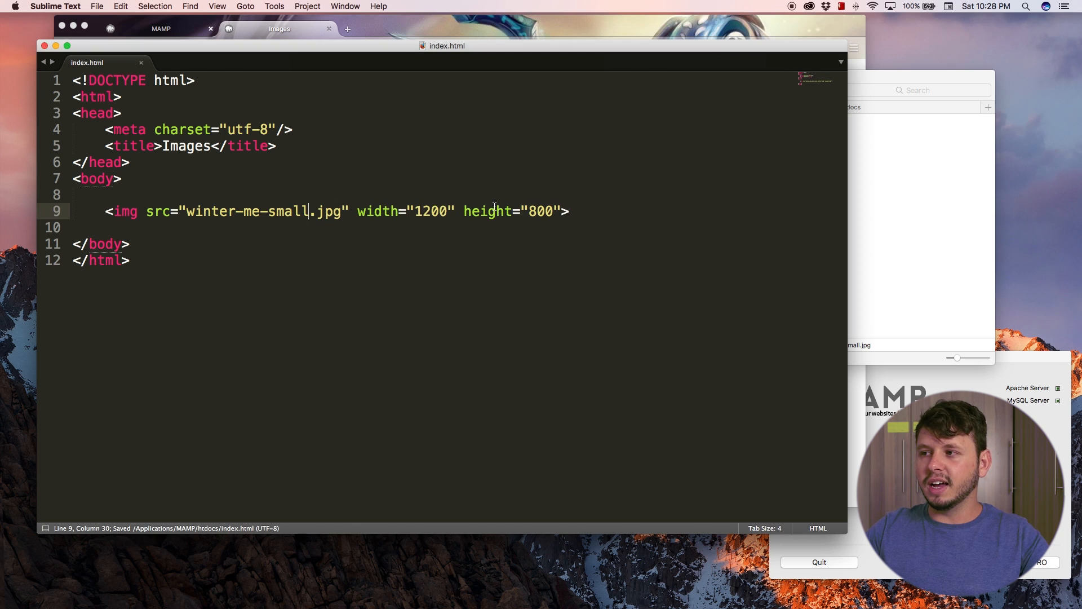
left_click_drag(358, 211, 566, 211)
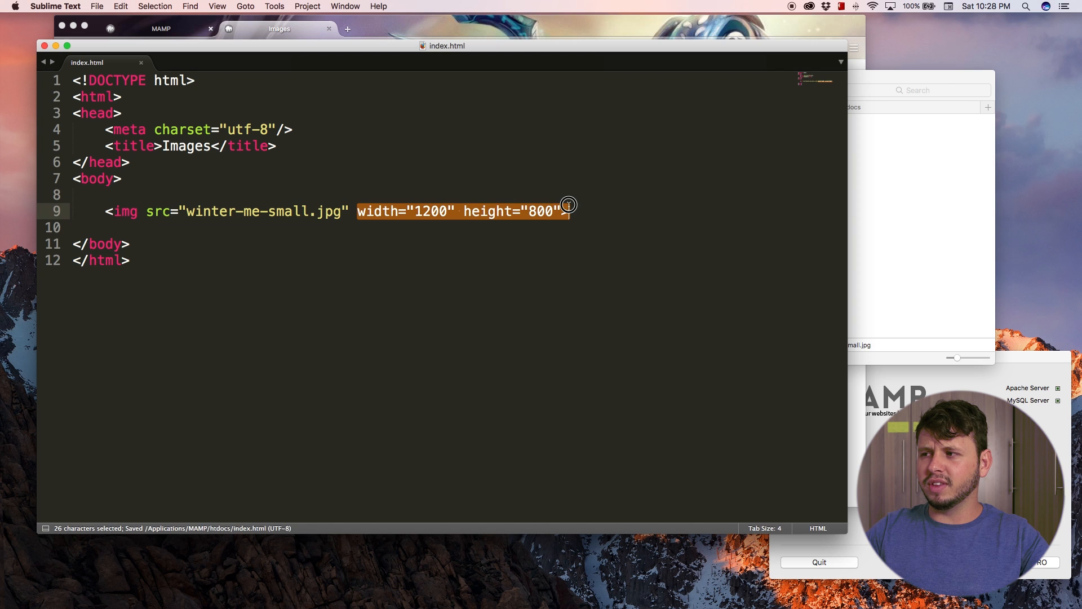
key("Delete")
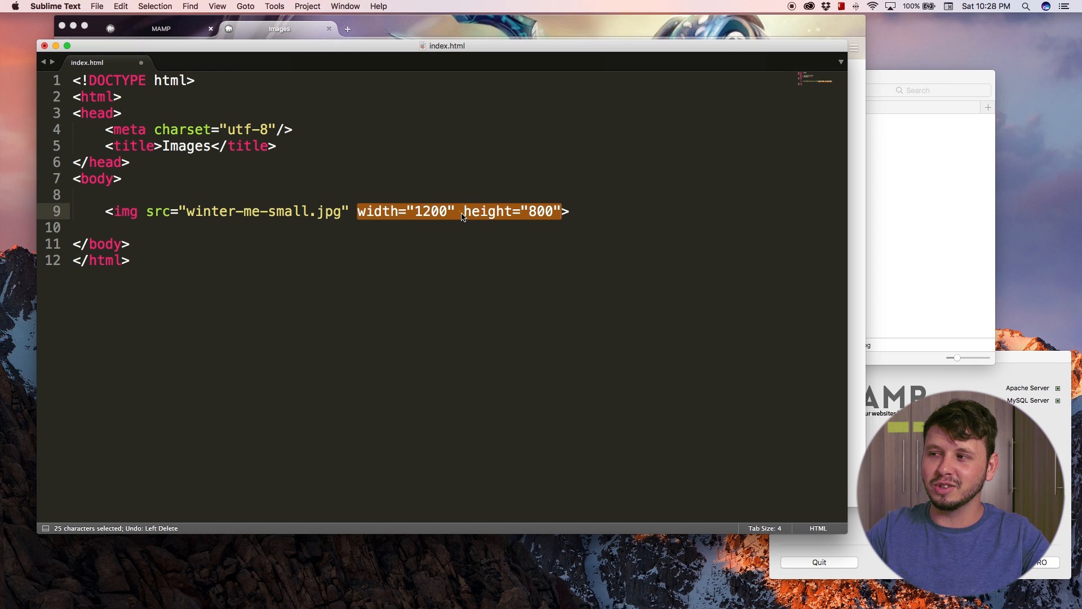
key("cmd+s")
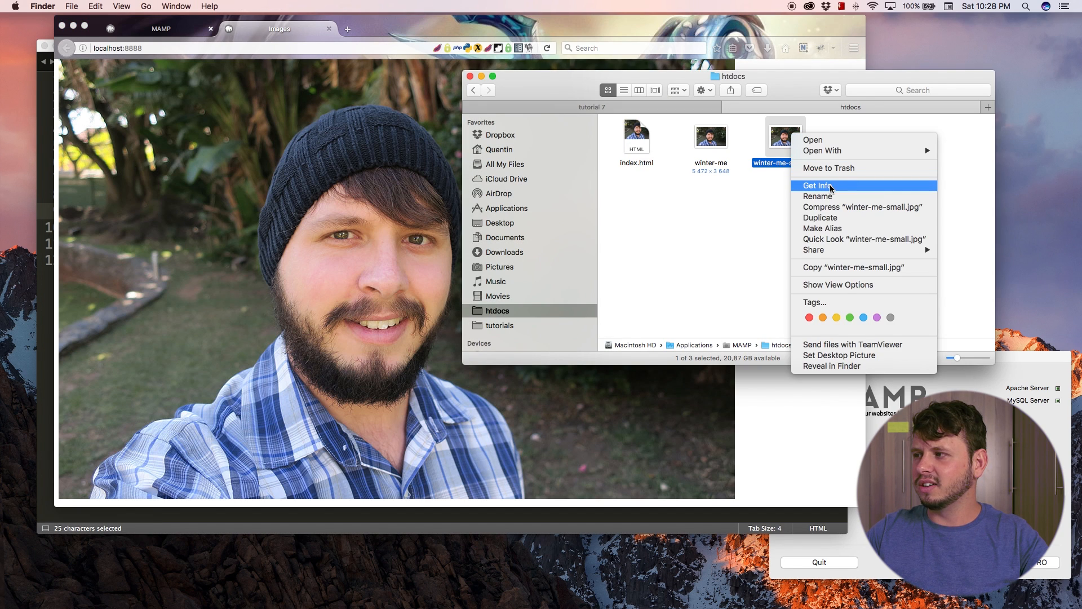
Show Finder's Get Info for winter-me-small.jpg, confirming 1200 × 800 and 185 KB
left_click(818, 185)
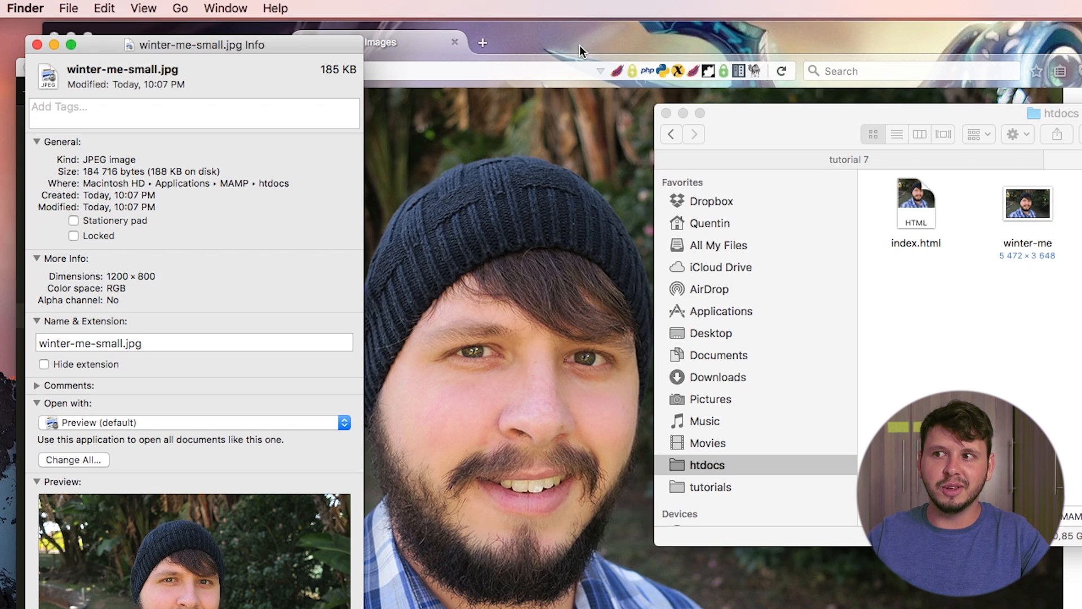
mouse_move(500, 64)
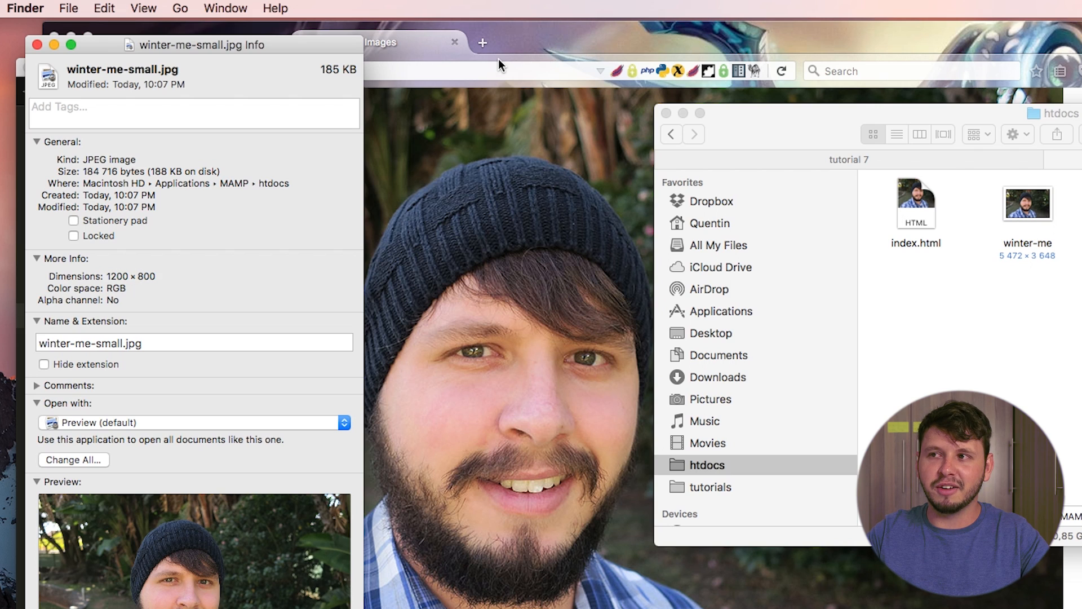
mouse_move(520, 391)
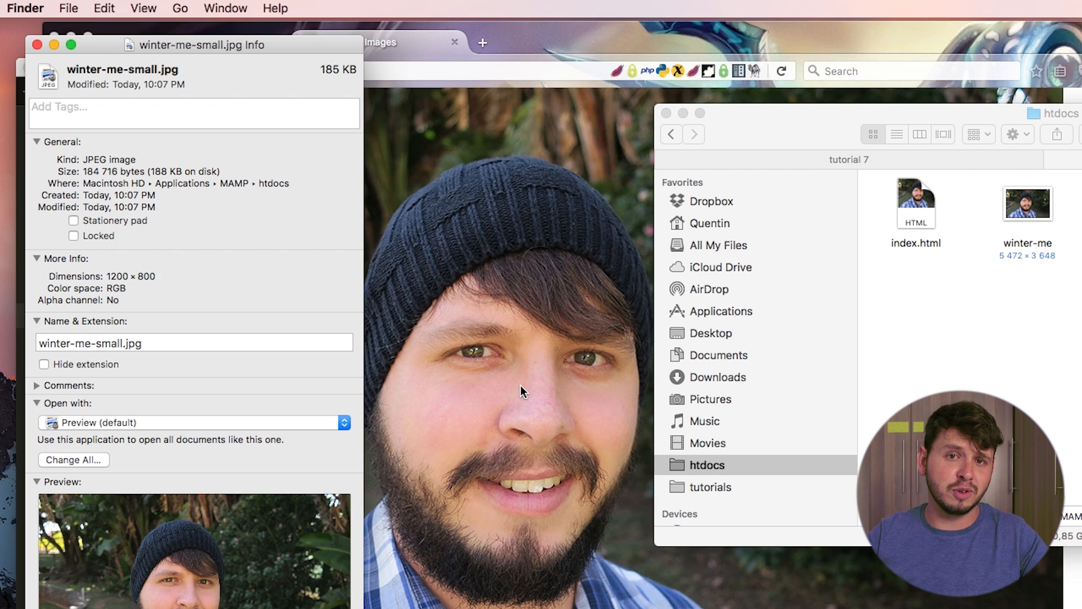
mouse_move(295, 99)
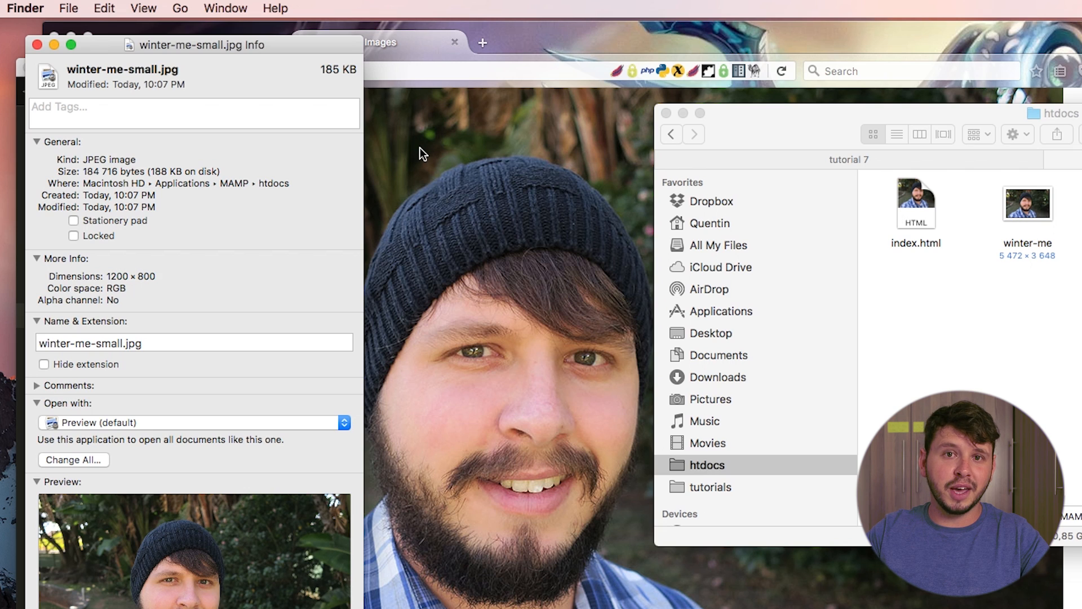
mouse_move(491, 102)
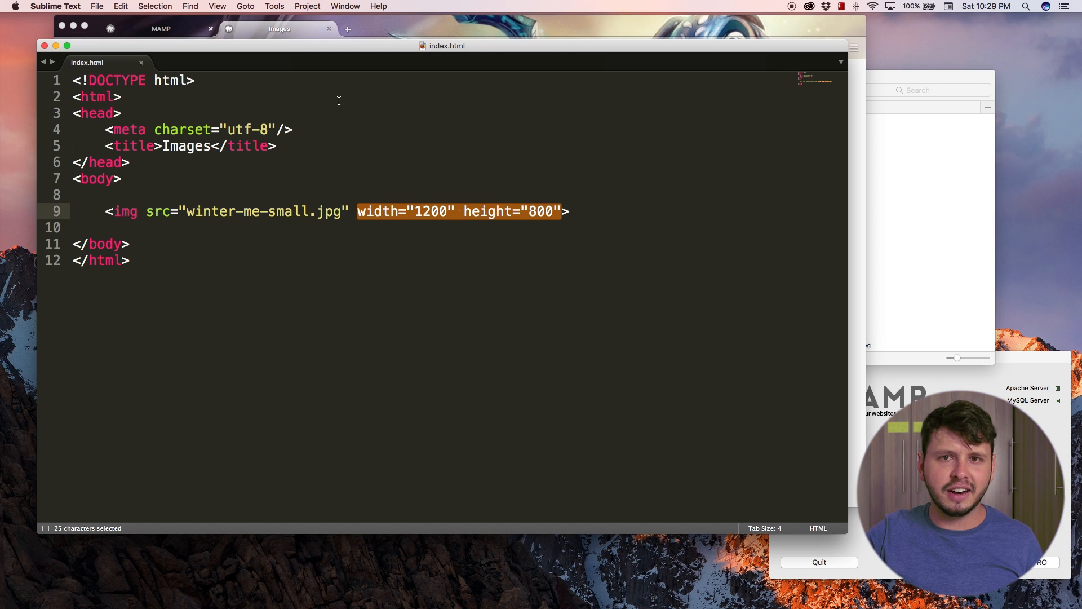
mouse_move(528, 201)
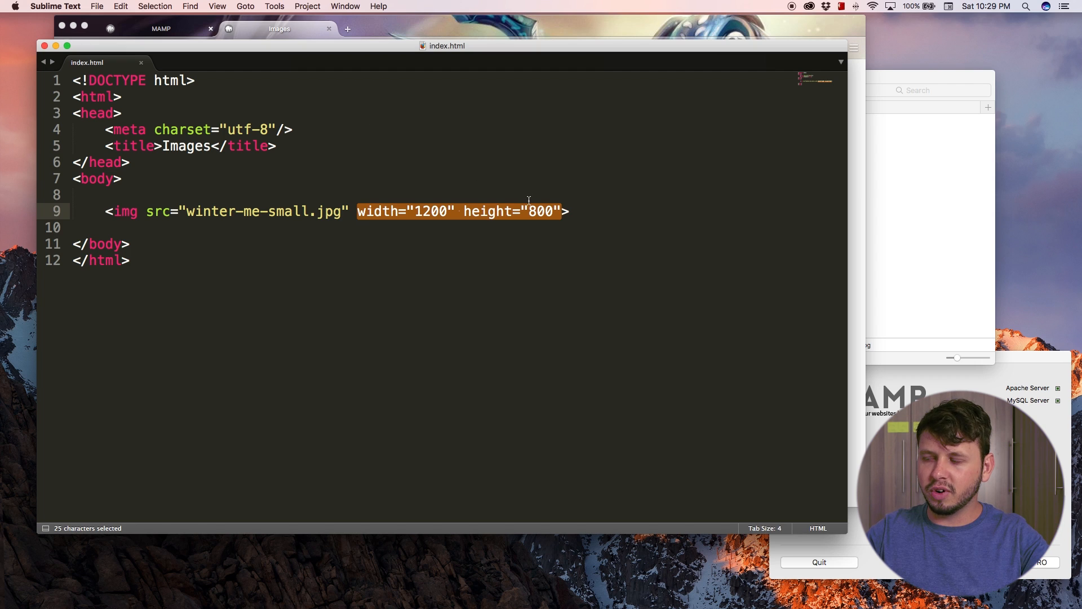
Add an empty alt attribute after height="800" and shorten the src to winter-me-sma.jpg
left_click(543, 211)
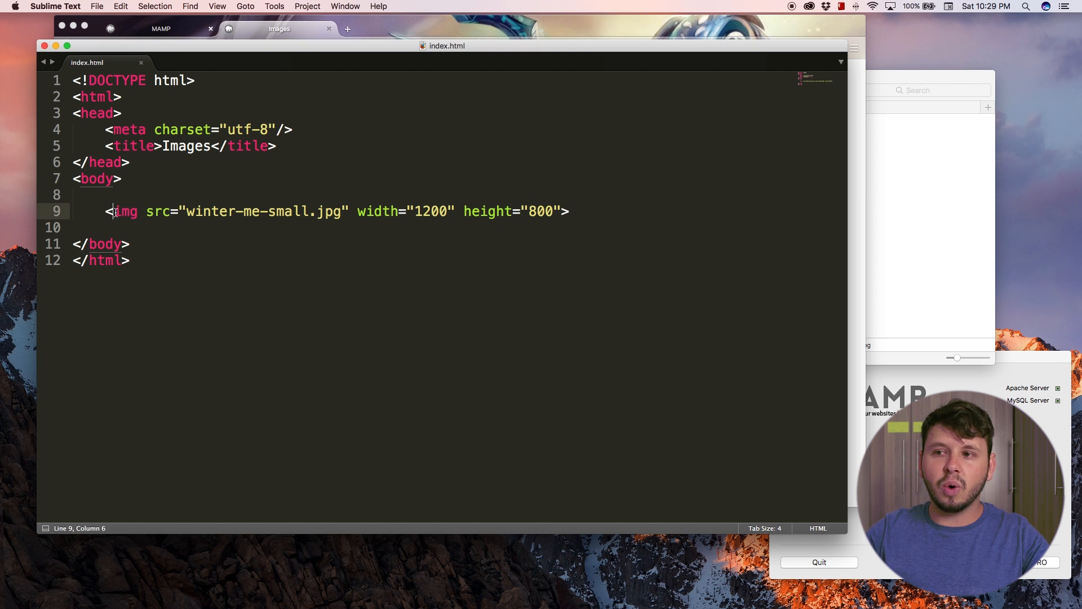
left_click(559, 211)
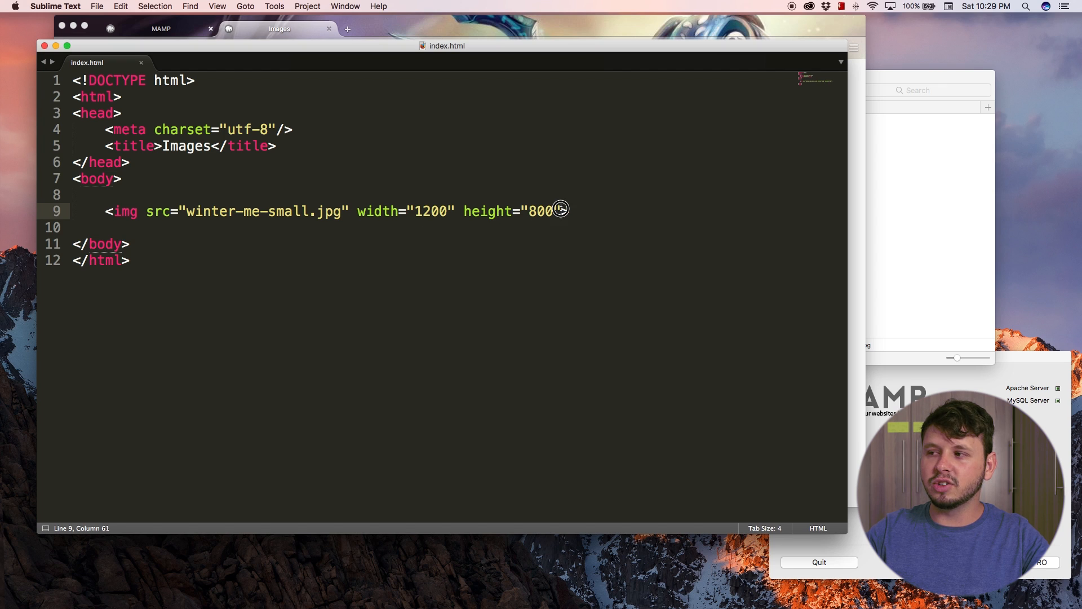
type("alt=\"")
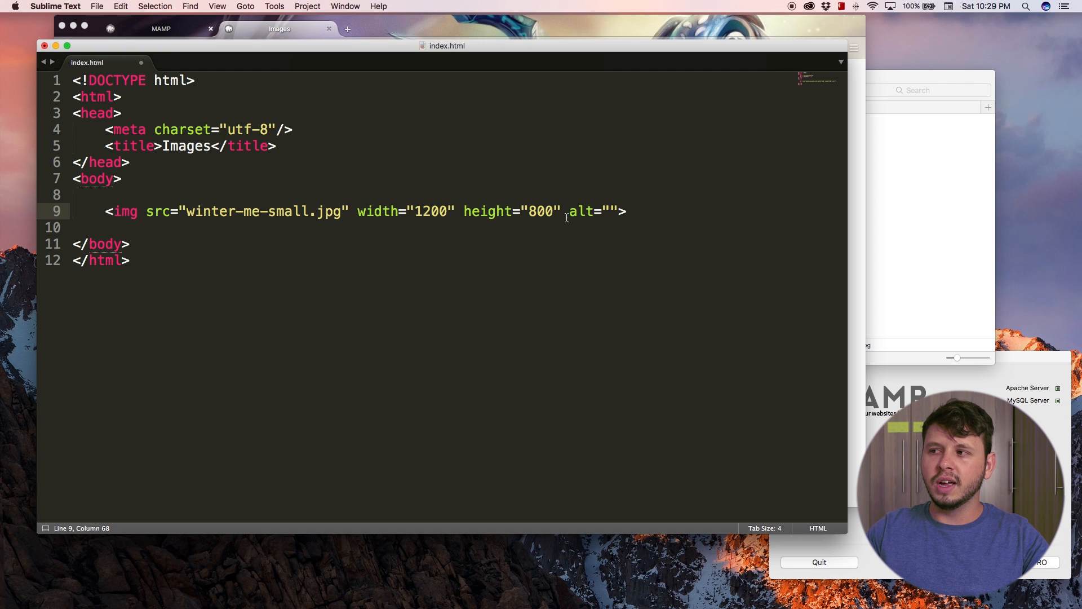
double_click(582, 211)
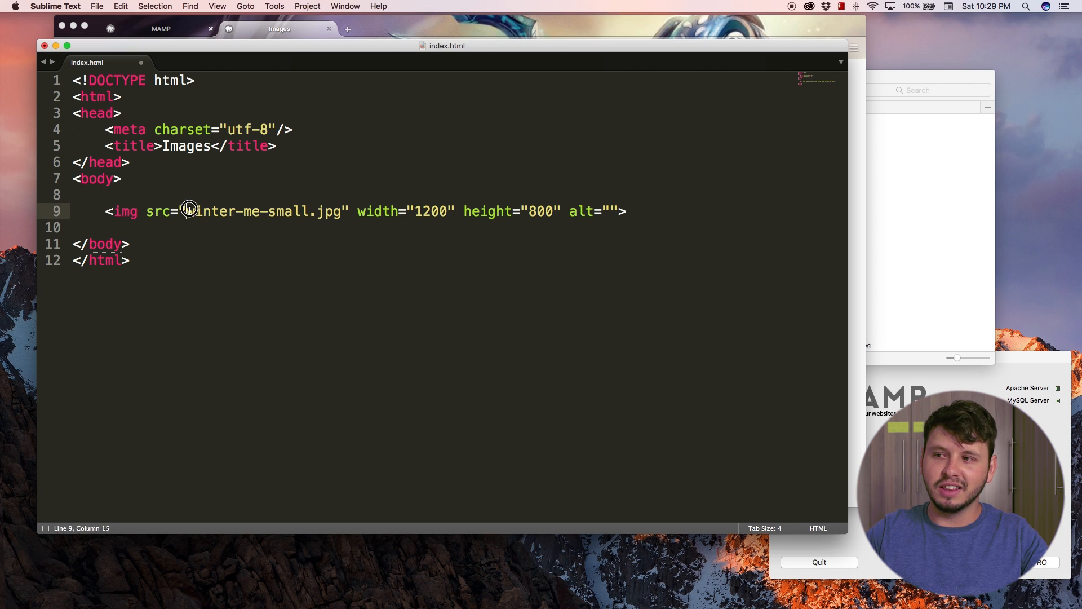
left_click_drag(187, 210, 277, 211)
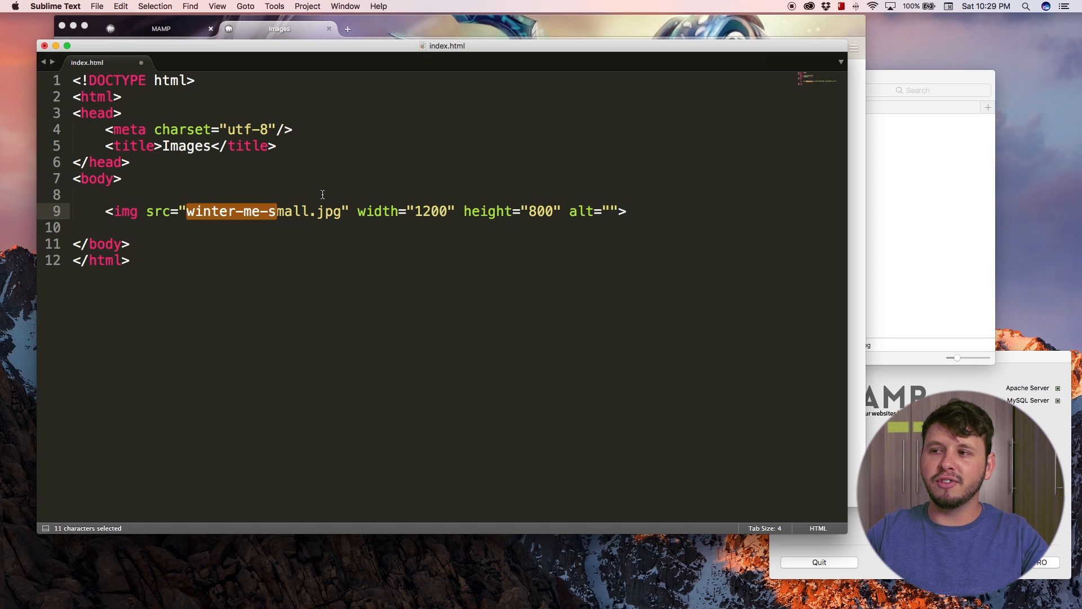
left_click(296, 210)
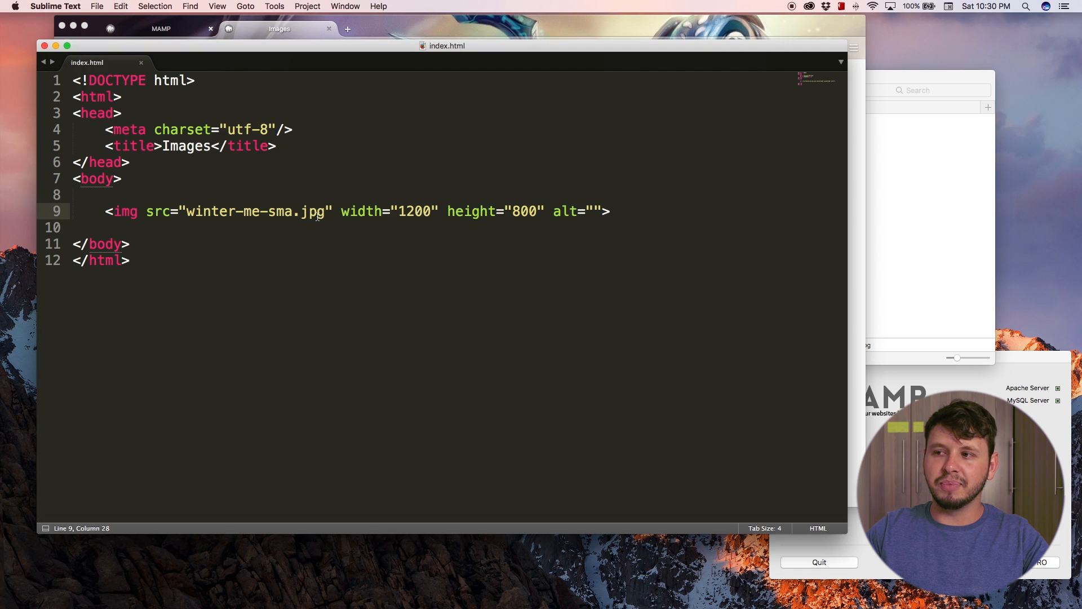
Fill the alt attribute with the text 'Quenint Watt in winter'
left_click(619, 210)
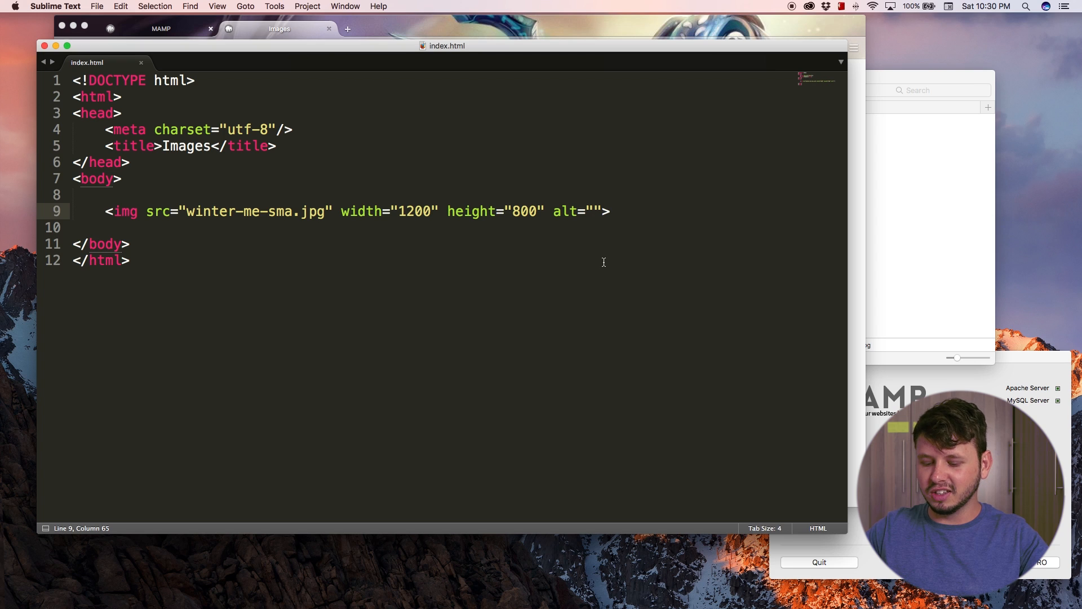
type("Quenint")
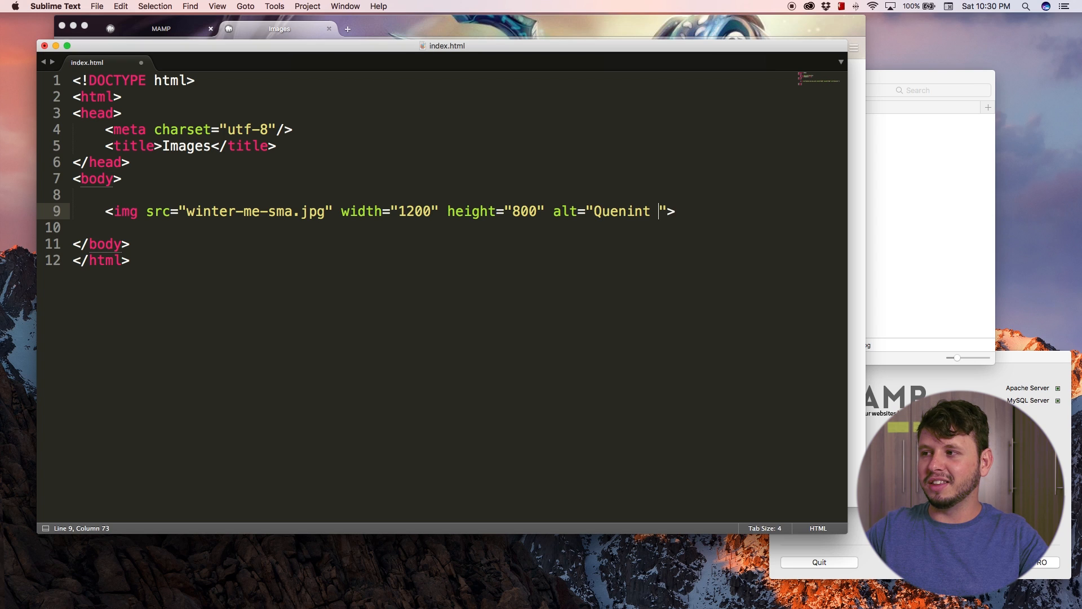
type("E")
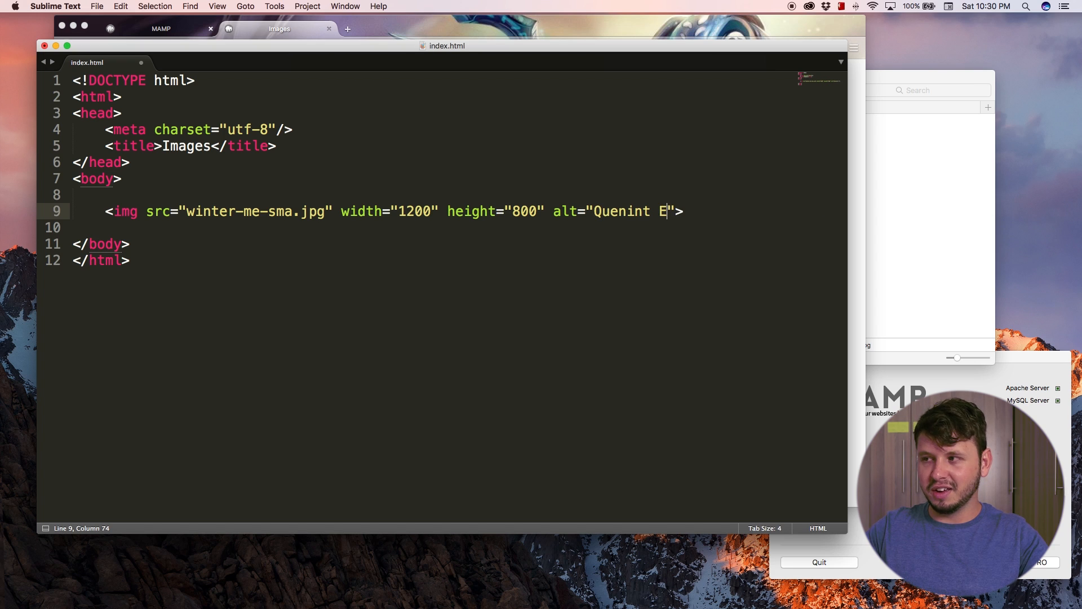
type("Watt in w")
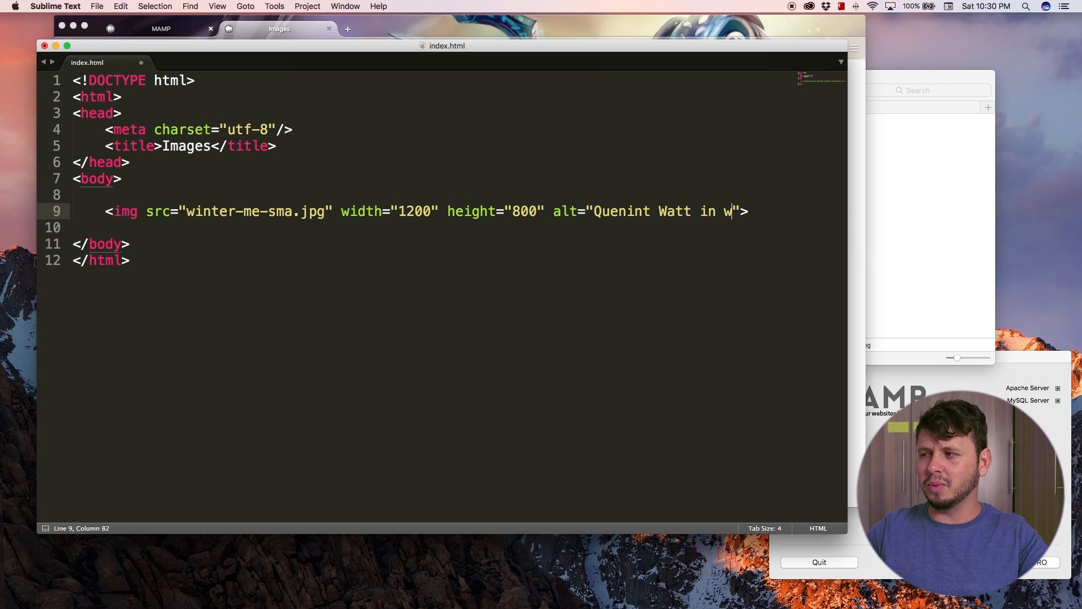
type("inter")
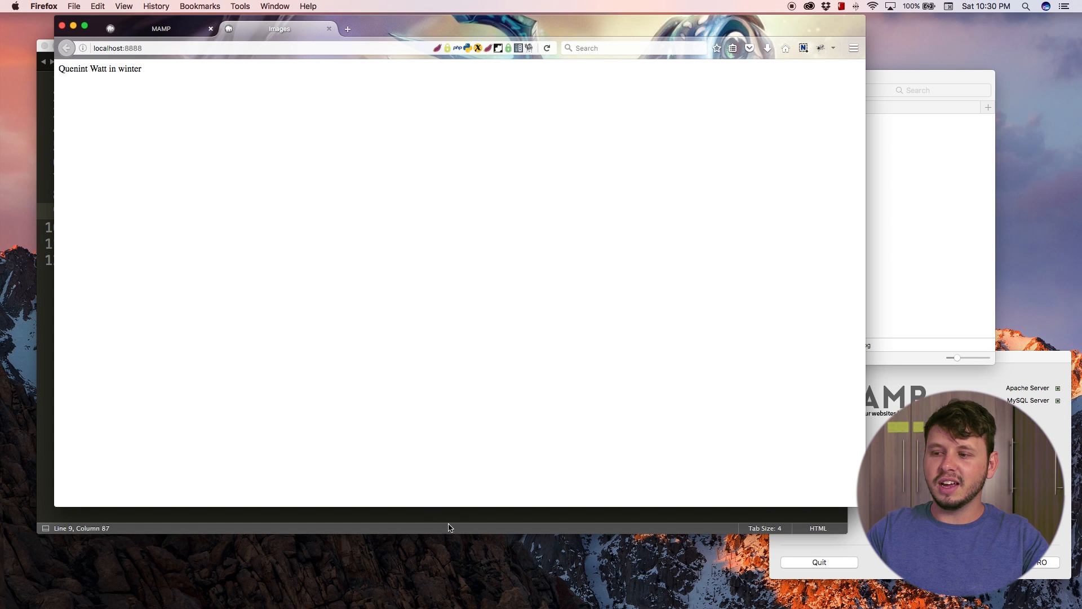
mouse_move(417, 522)
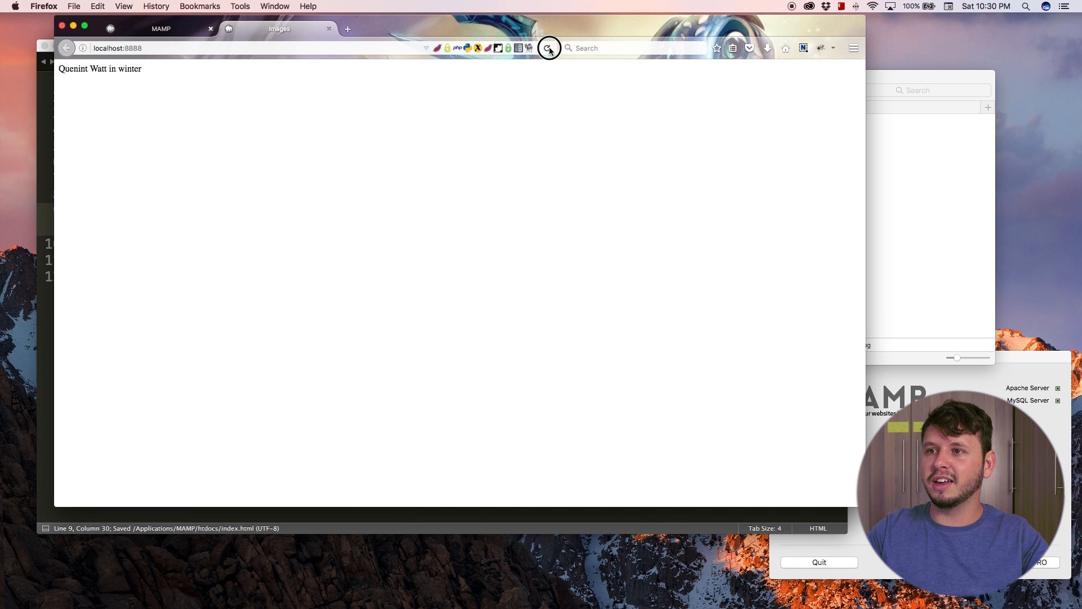
Reload localhost:8888 in Firefox so the winter photo shows again
left_click(549, 47)
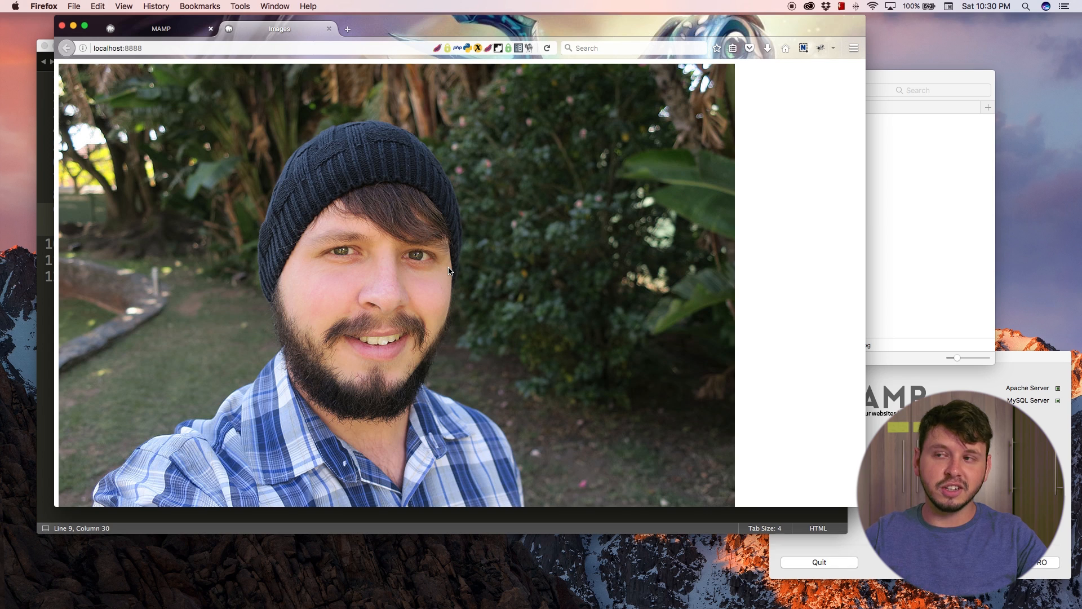
mouse_move(428, 228)
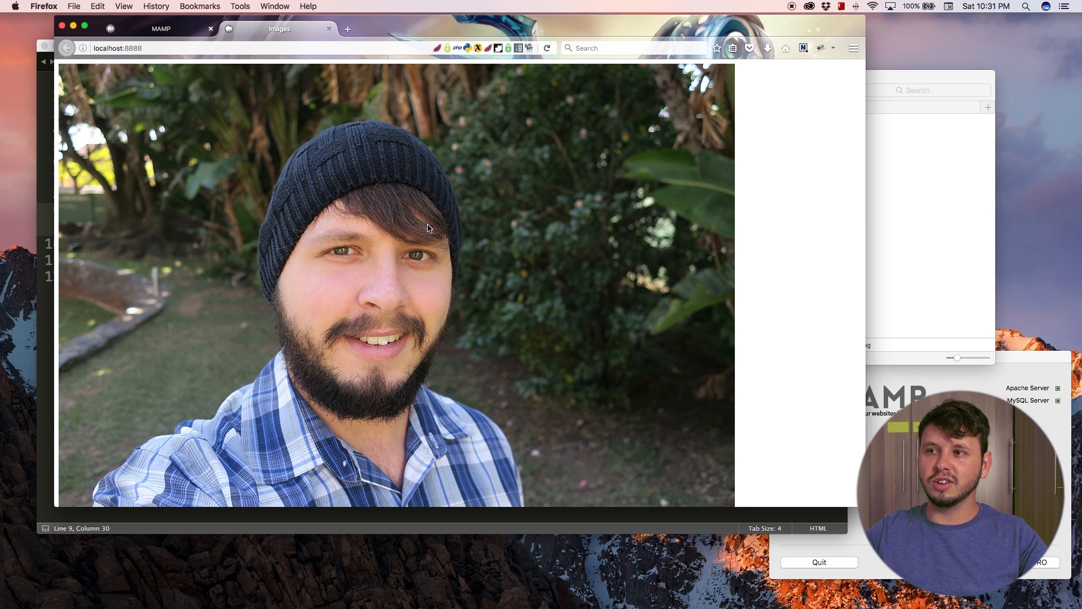
mouse_move(334, 234)
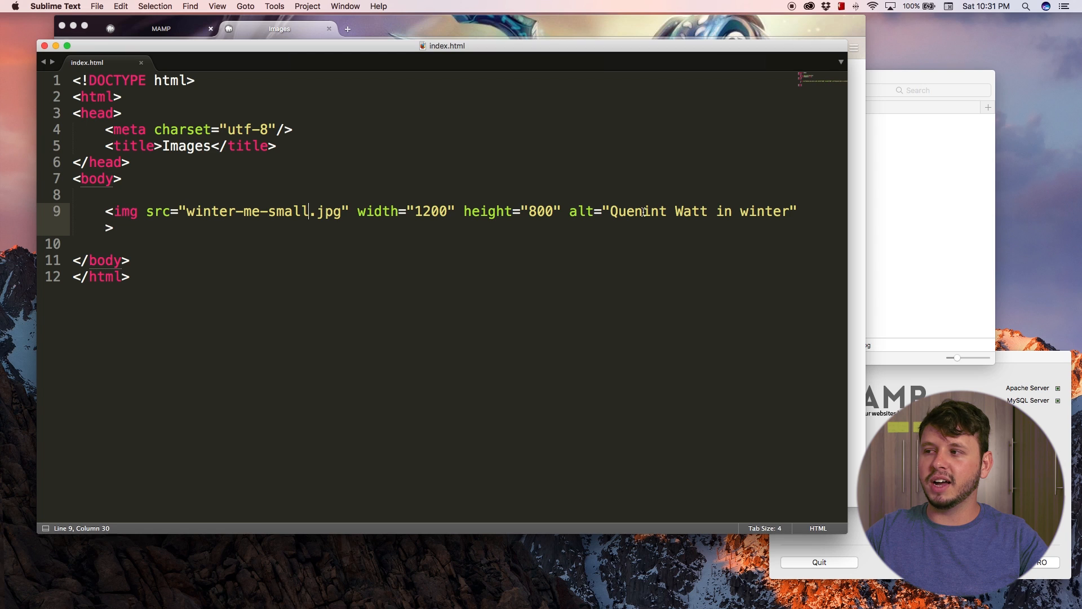
Remove the alt attribute from the img tag, leaving src as winter-me-sma.jpg
double_click(581, 211)
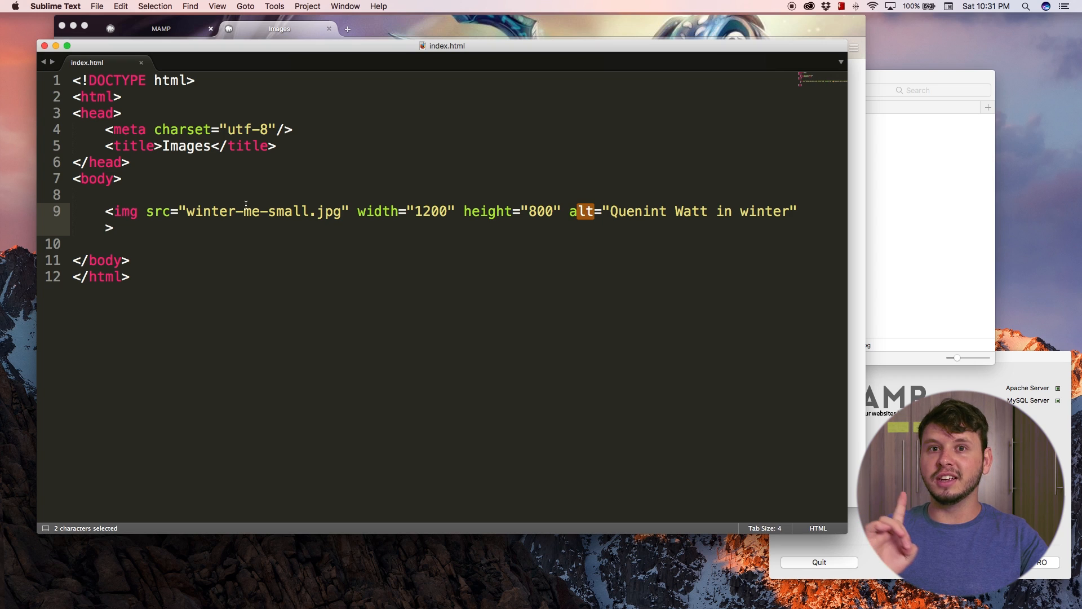
mouse_move(523, 221)
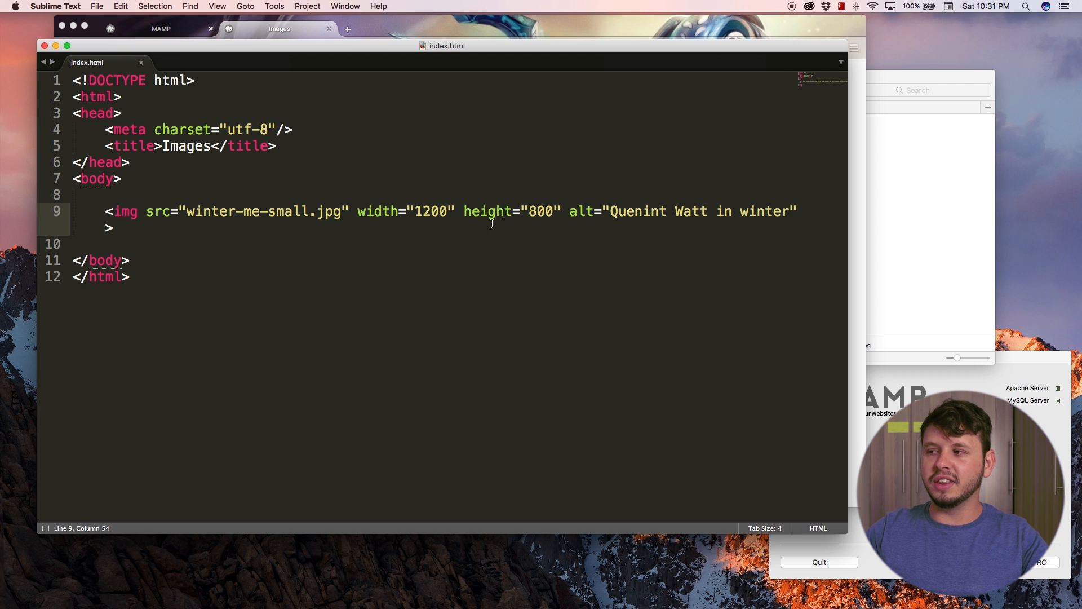
left_click_drag(569, 211, 797, 211)
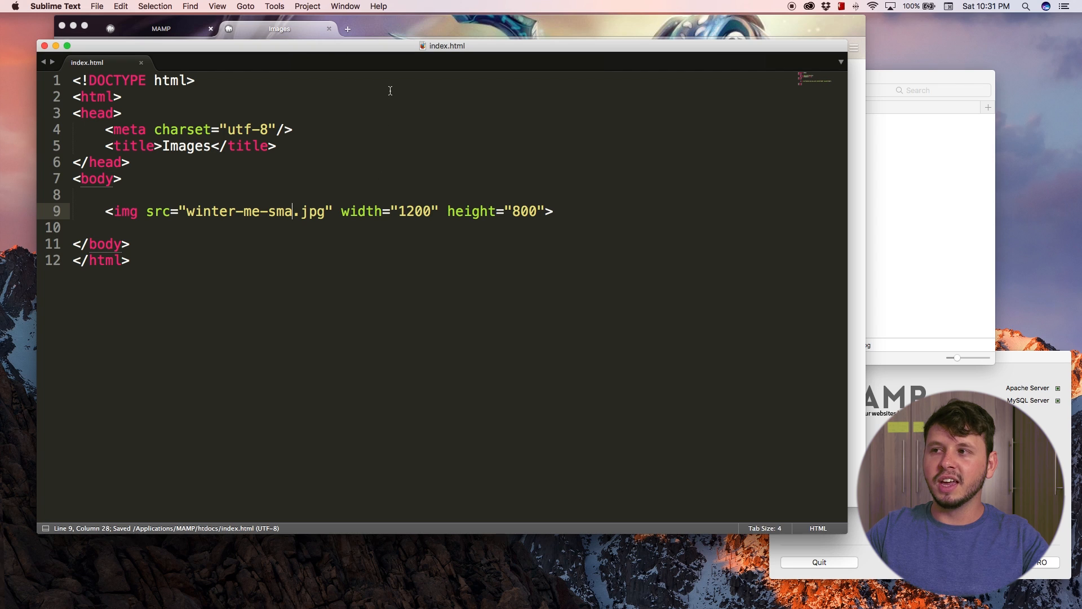
mouse_move(416, 31)
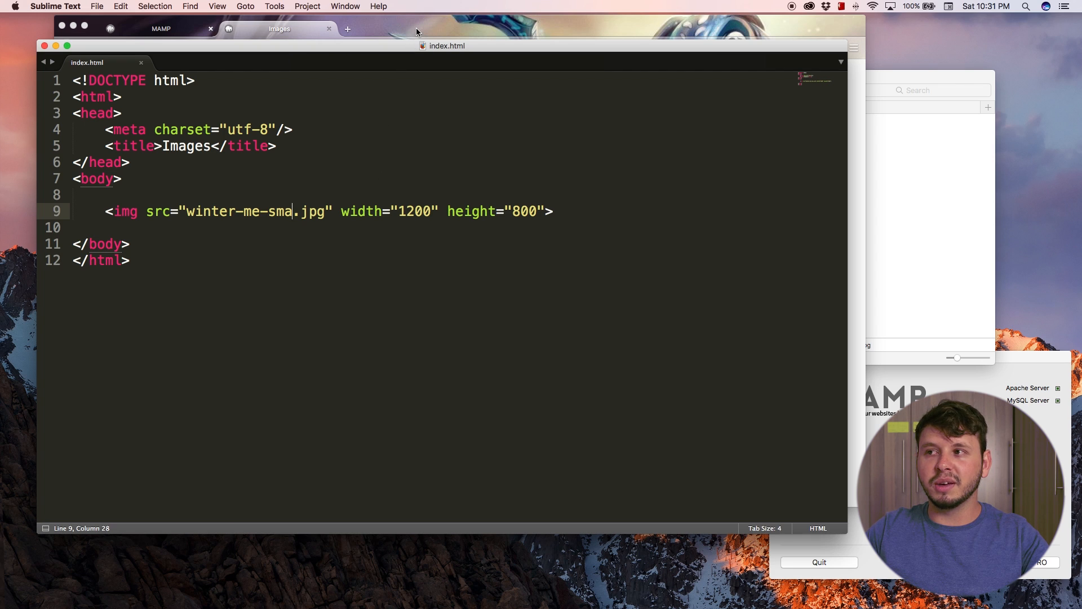
mouse_move(407, 213)
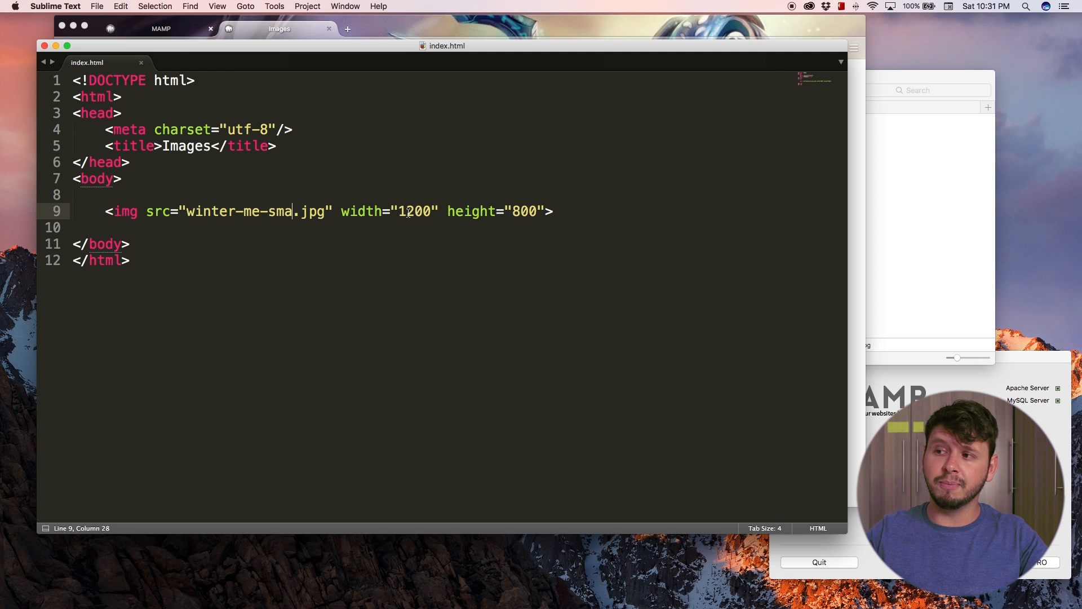
mouse_move(372, 228)
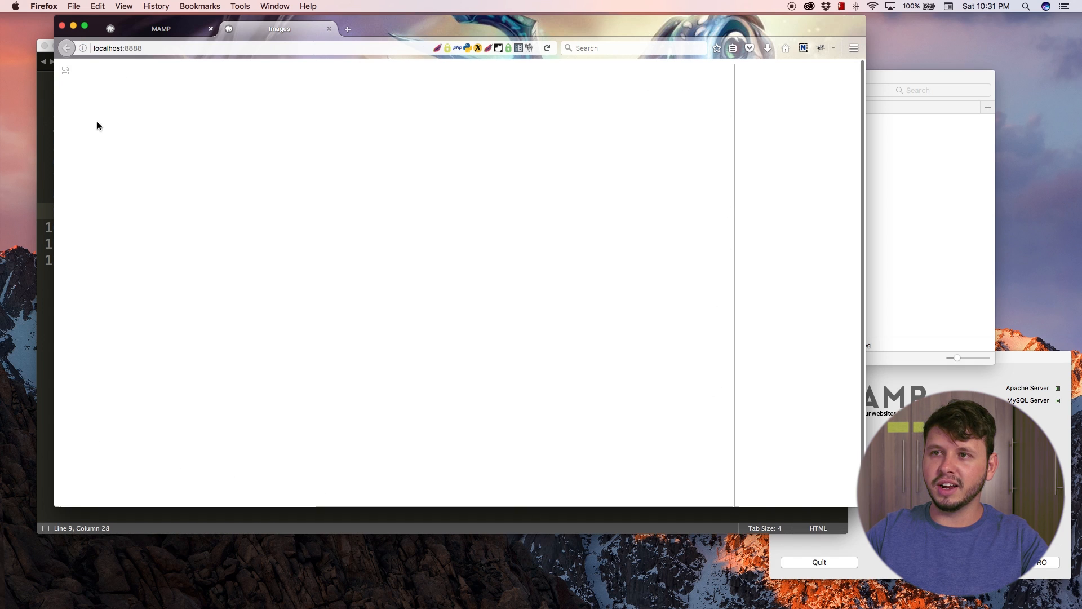
mouse_move(204, 86)
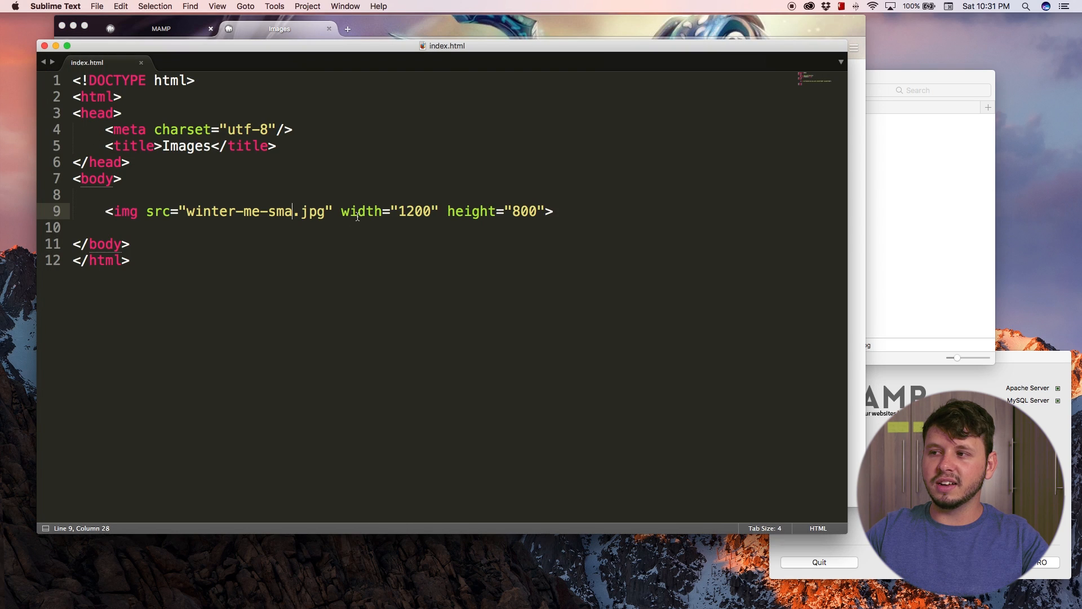
Restore src to winter-me-small.jpg, re-add alt="Quenint Watt in winter" and save
double_click(413, 210)
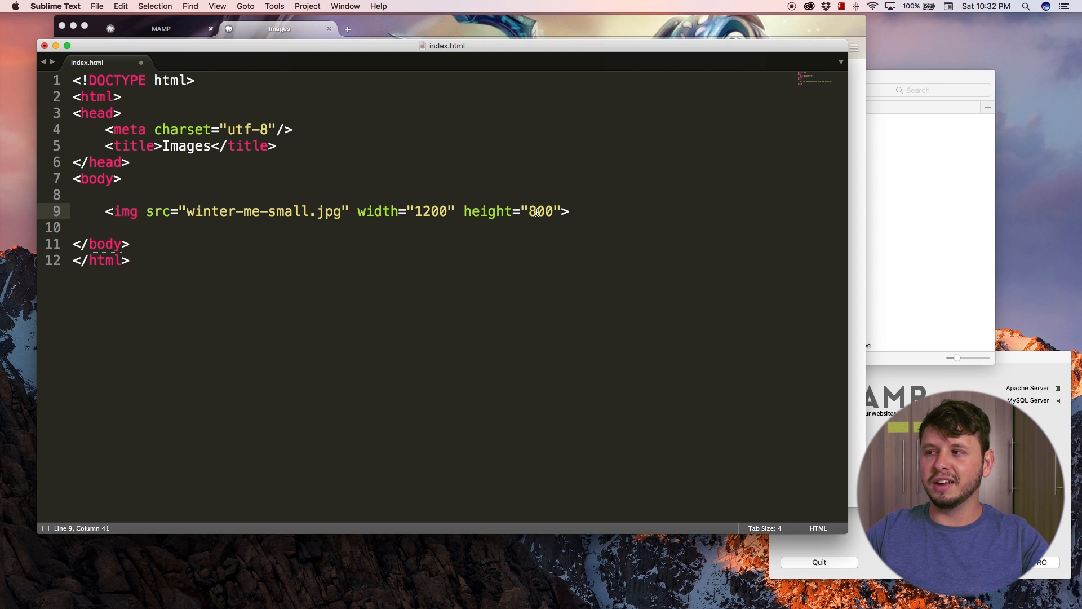
type("alt=\"Quenint Watt in winter\"")
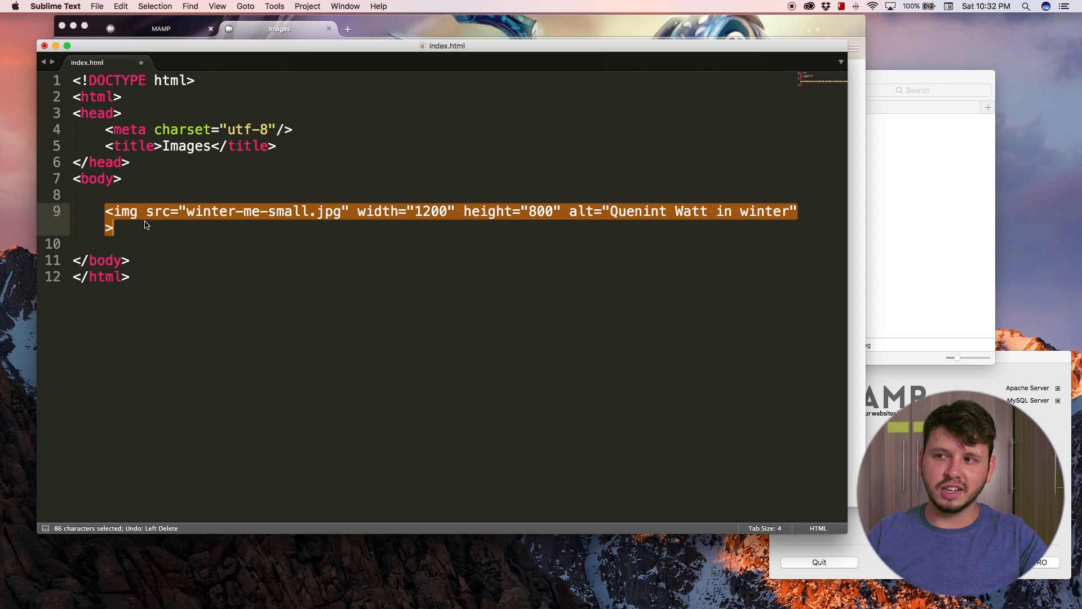
key("cmd+s")
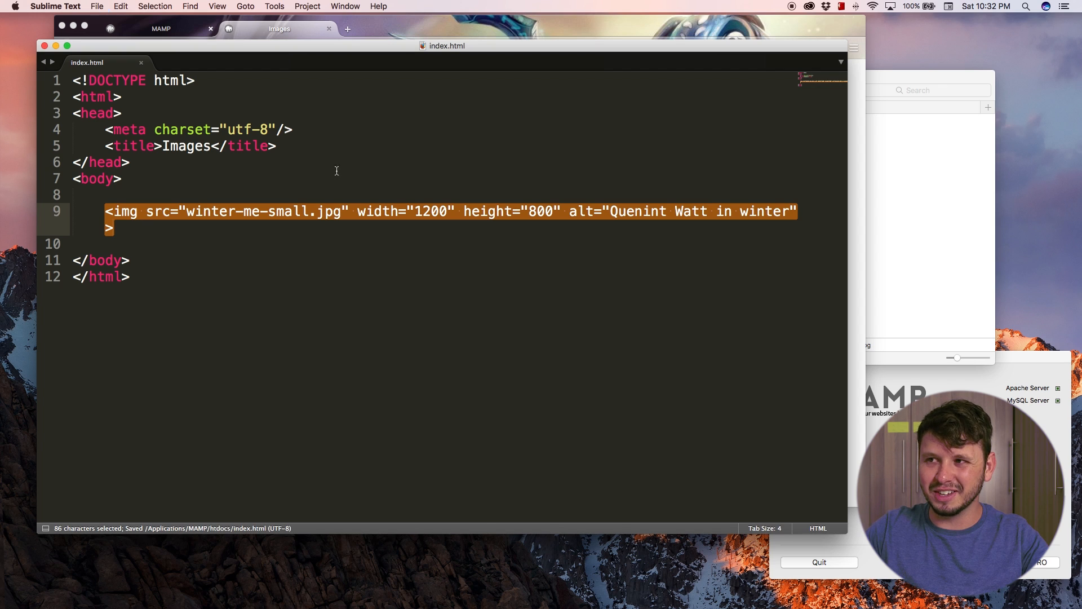